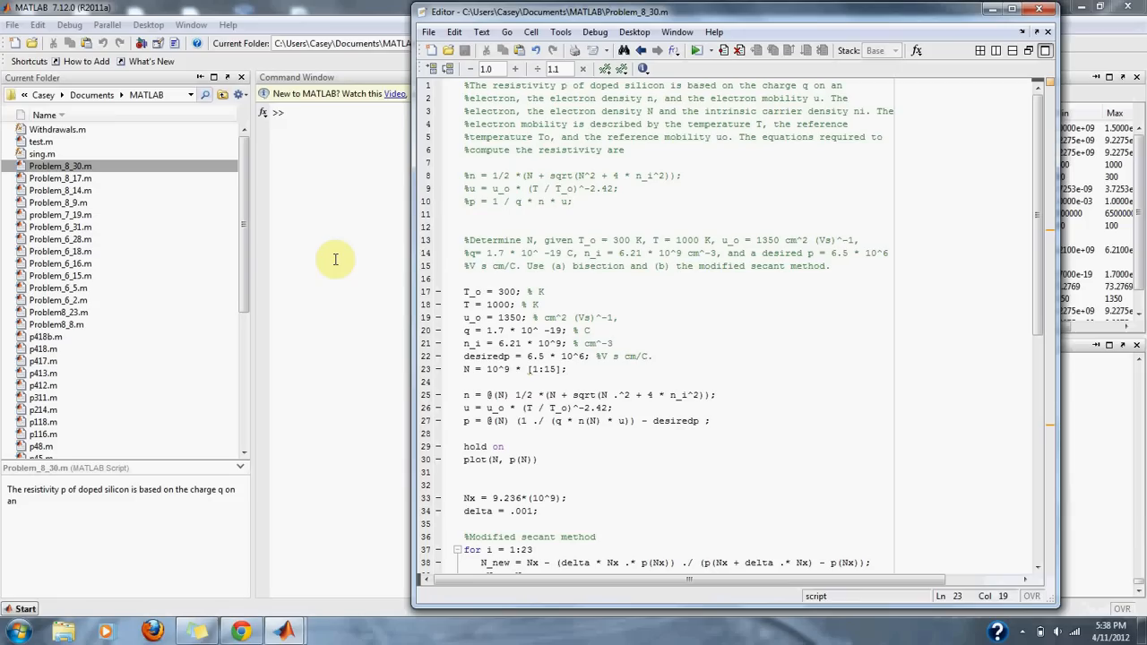
- Review the script's physical constants and the range of N values
click(566, 369)
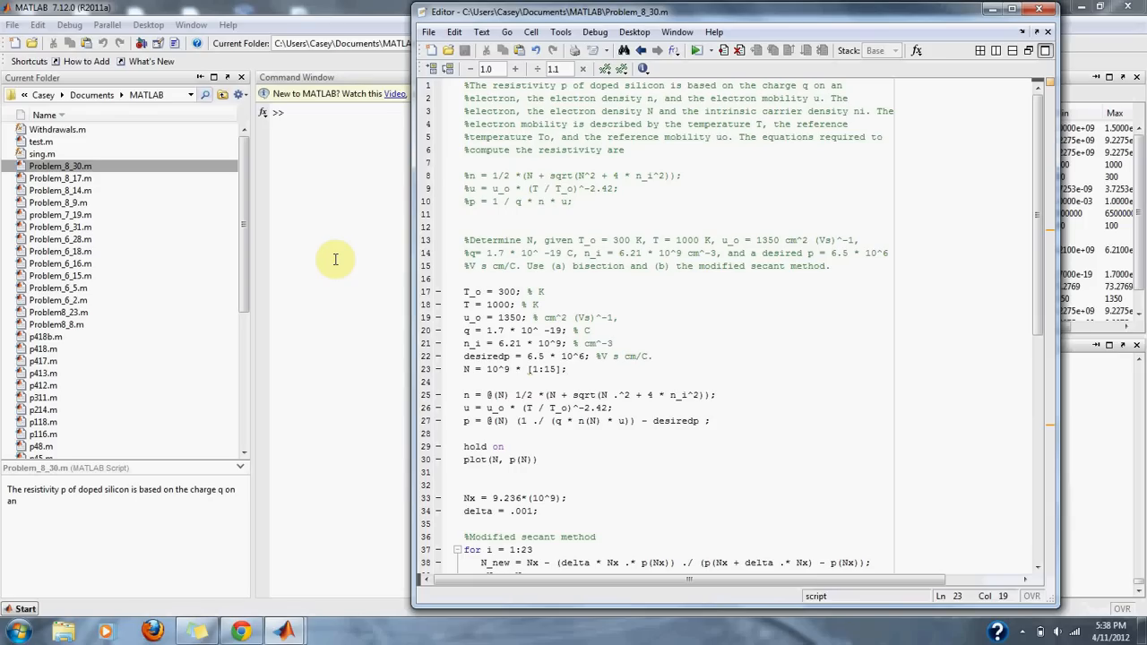
click(567, 369)
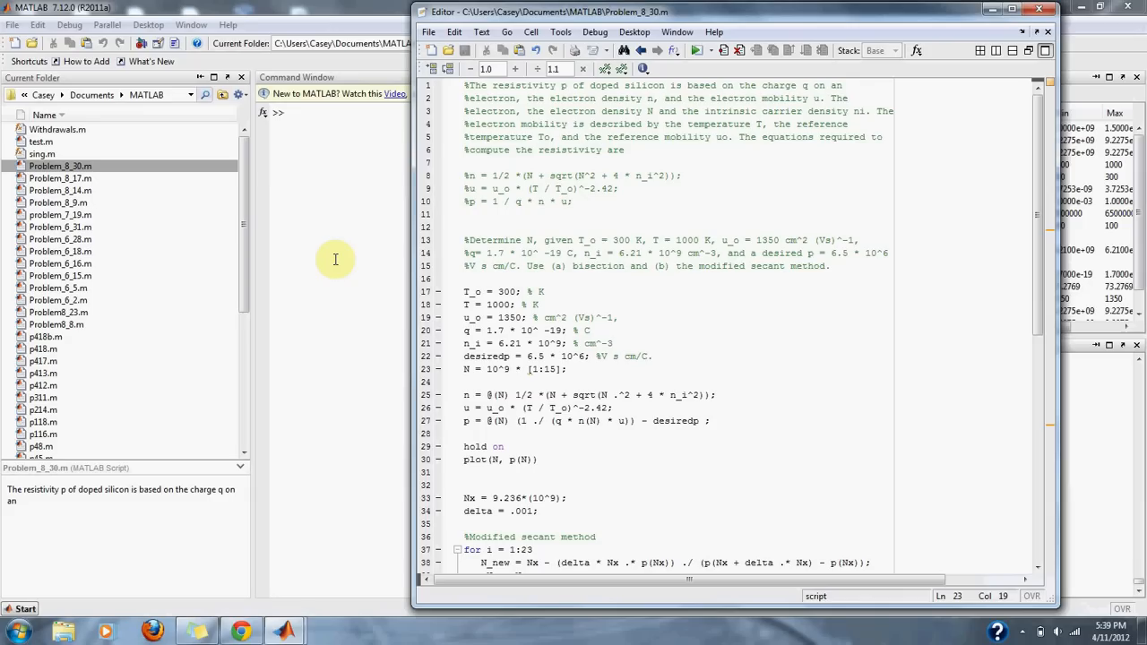
click(566, 369)
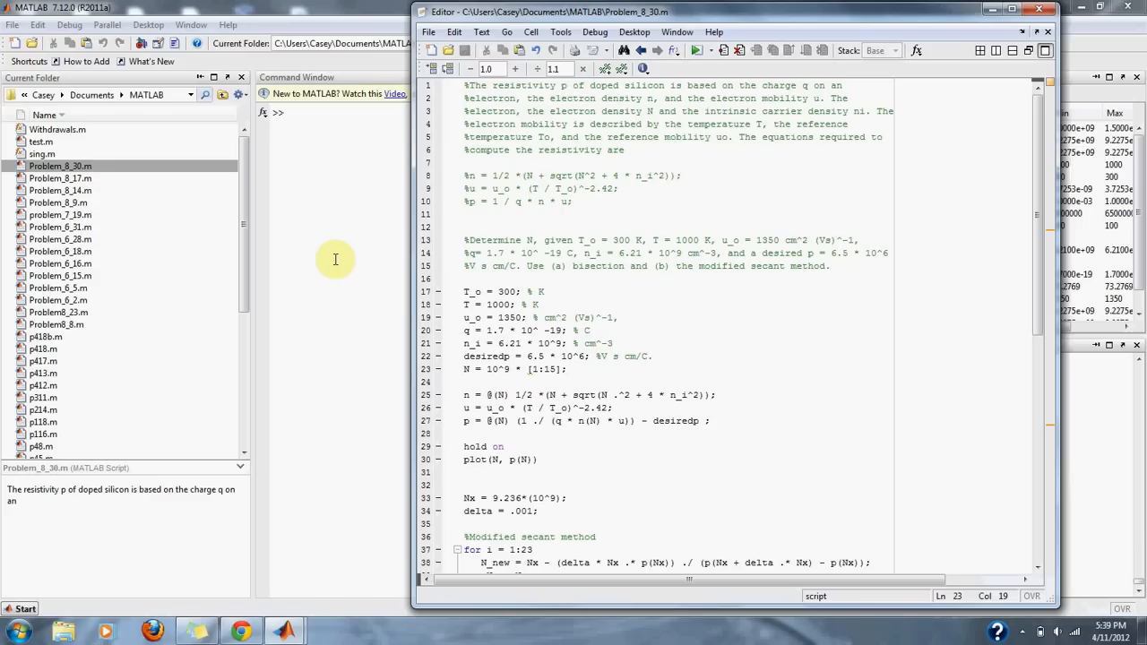
mouse_move(647, 340)
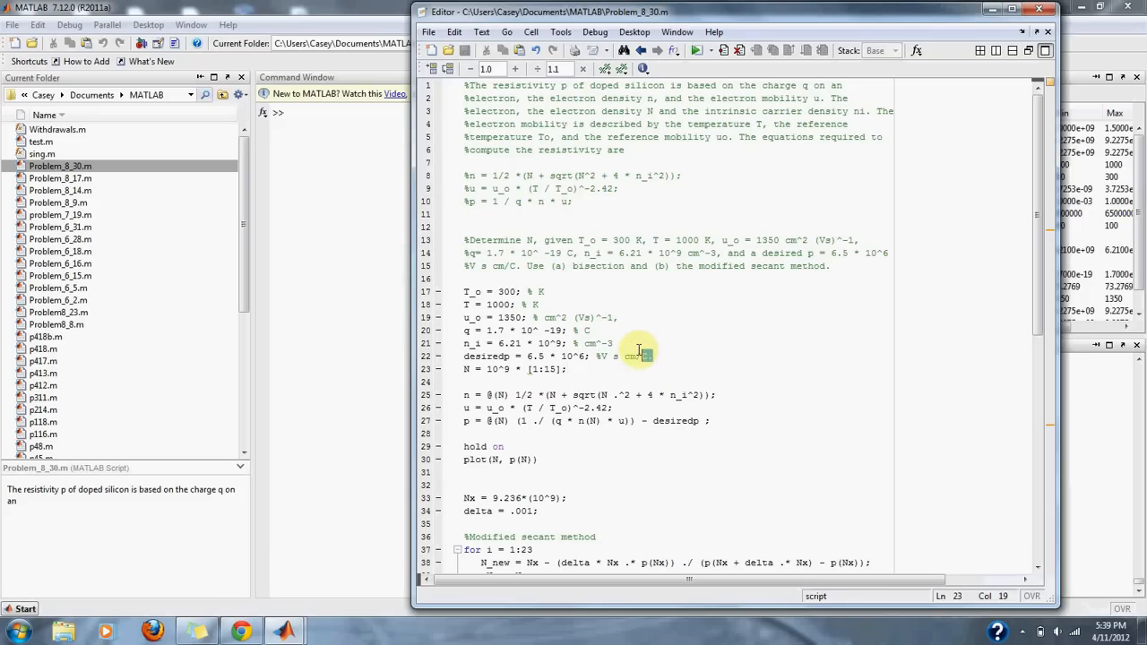
drag(631, 355, 466, 290)
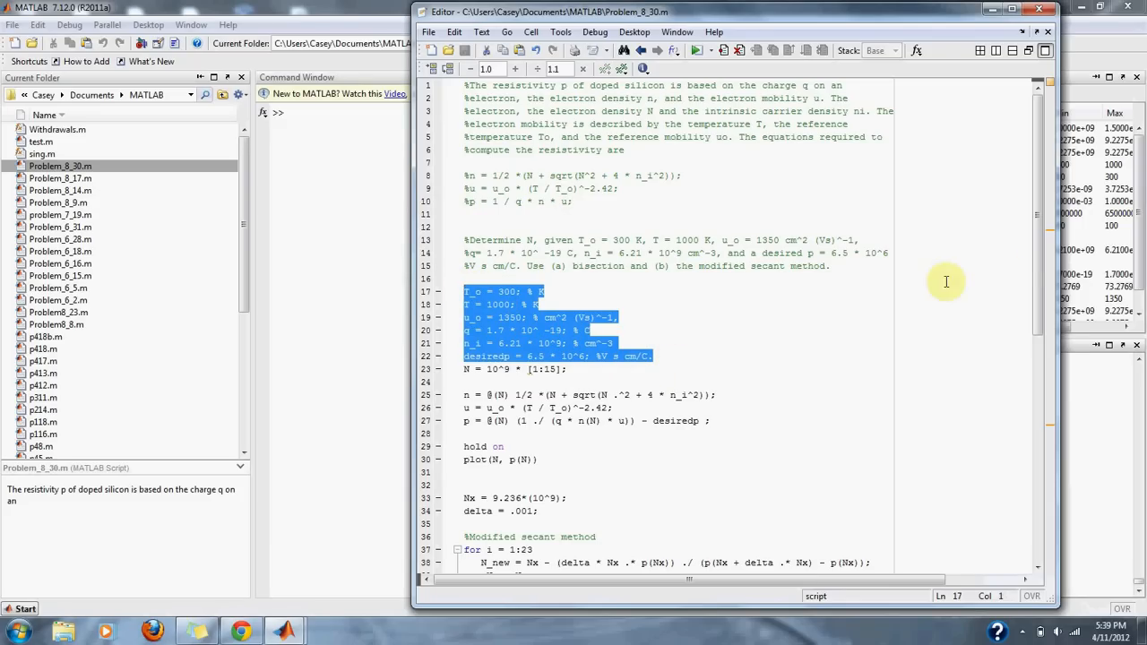
scroll(down, 3)
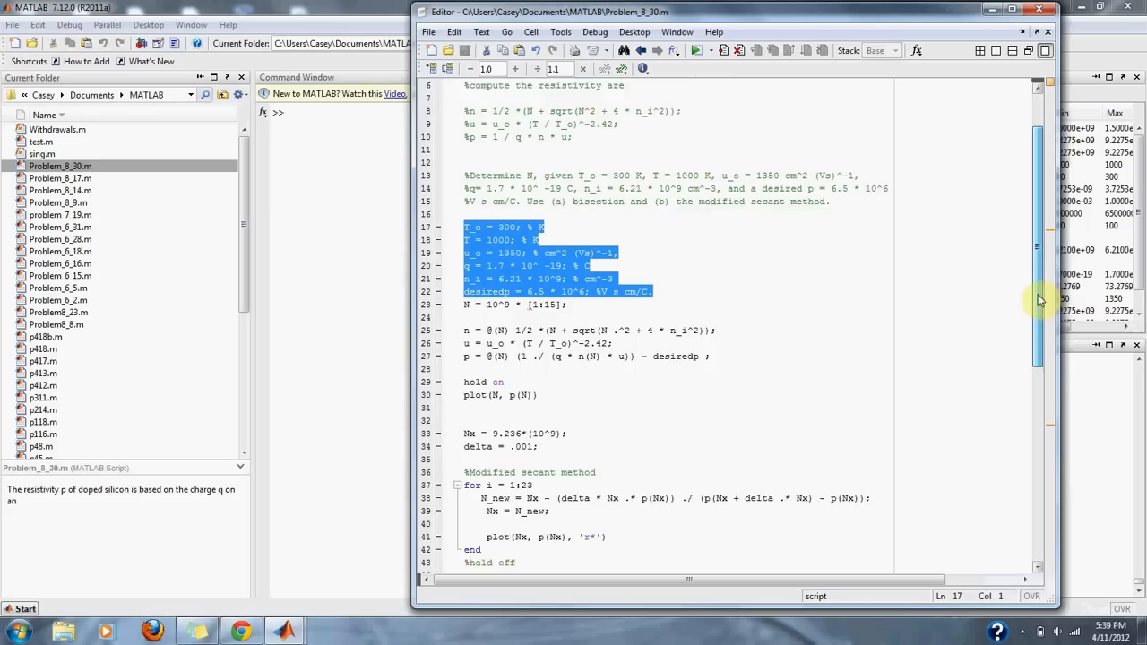
scroll(down, 3)
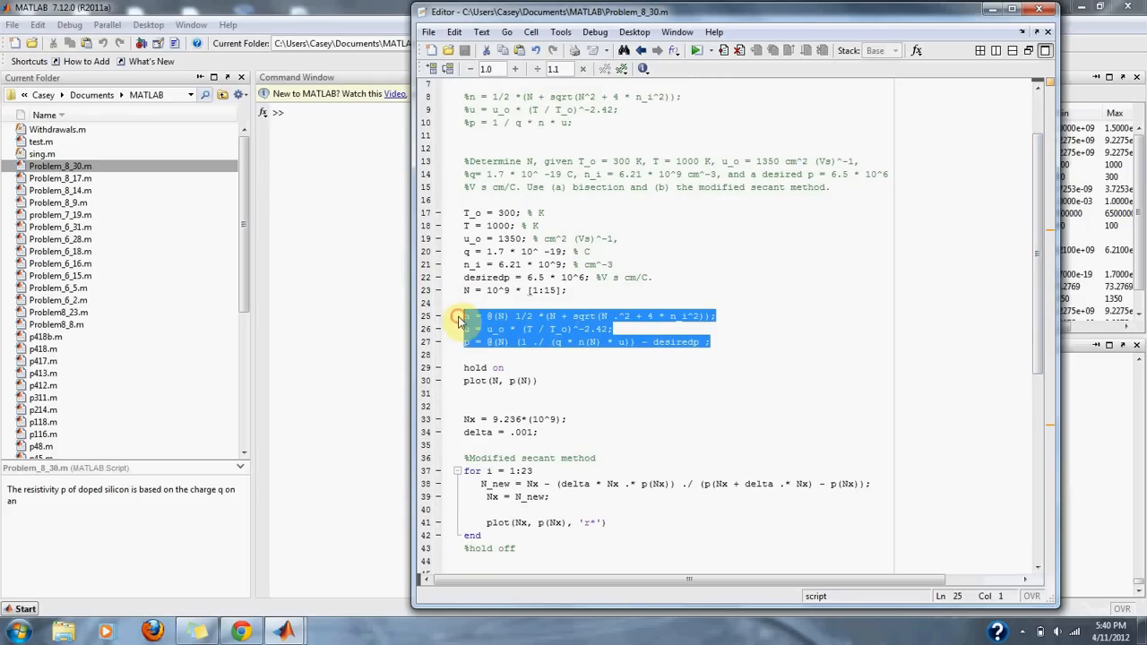
mouse_move(670, 278)
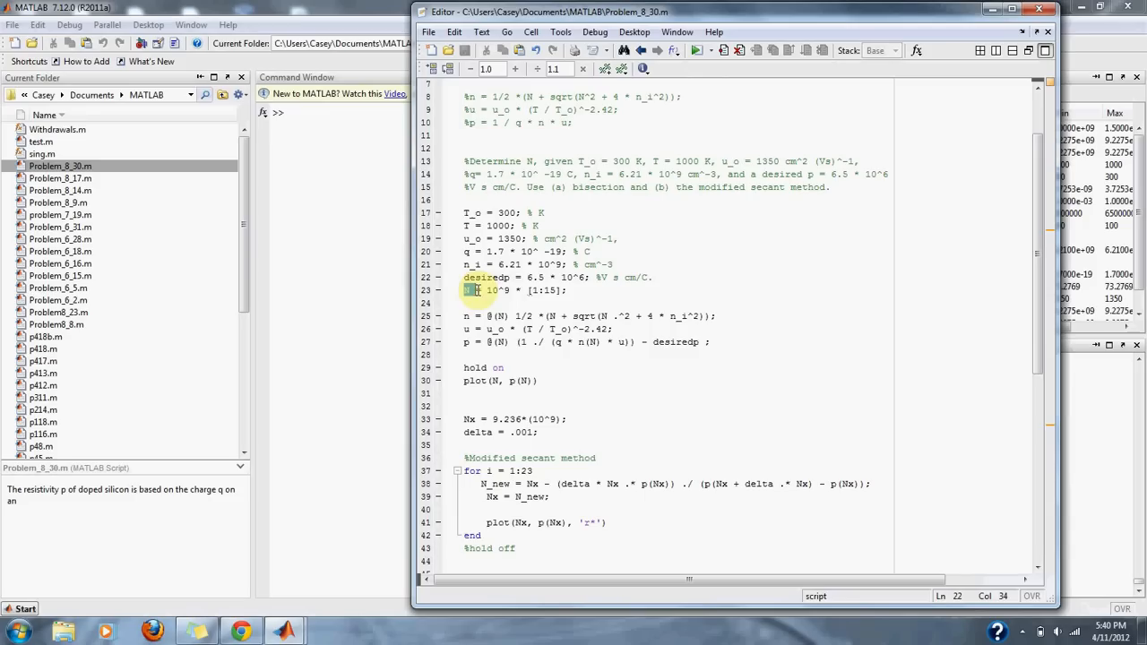
triple_click(484, 291)
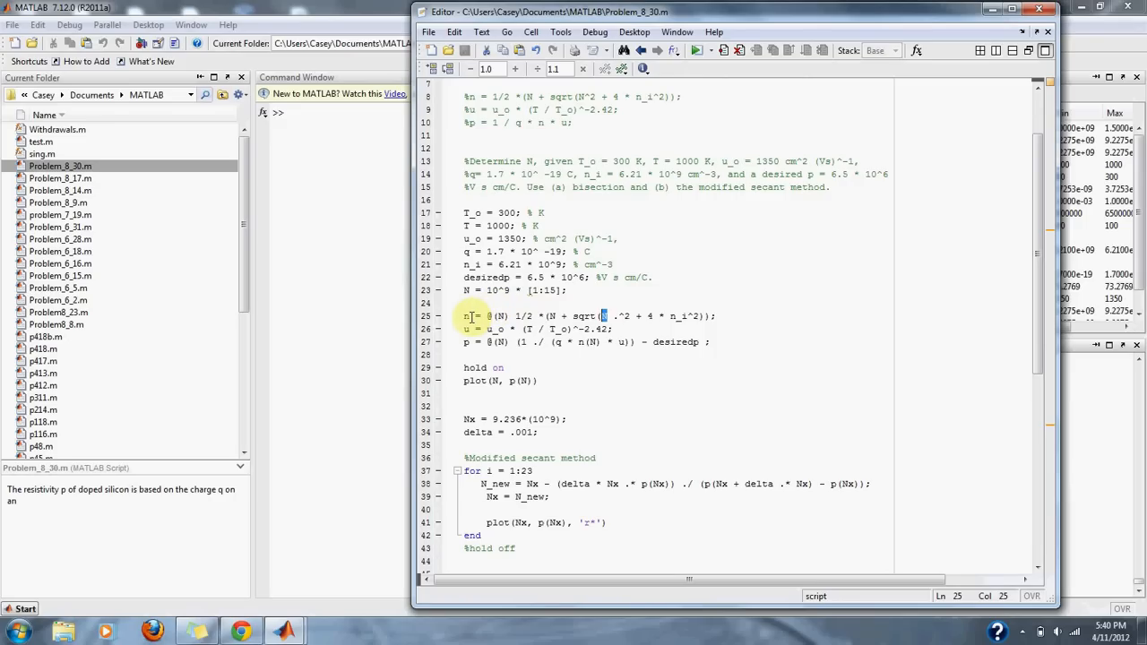
- Review the formula for n, the resistivity function with desiredp, and the initial guess Nx
double_click(466, 315)
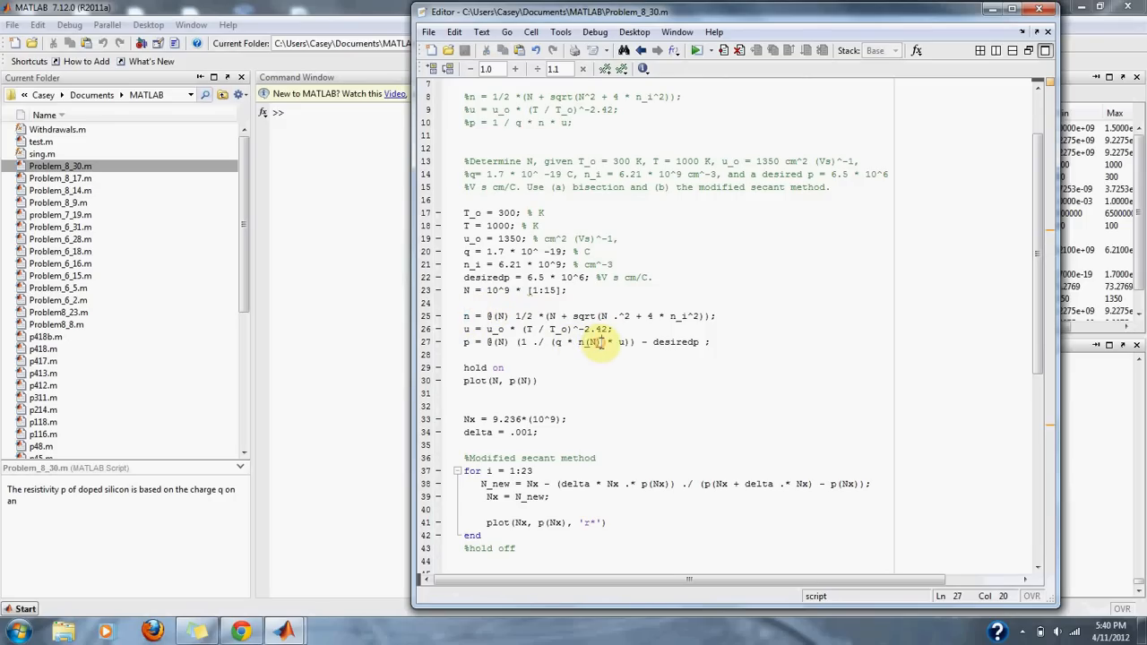
double_click(588, 341)
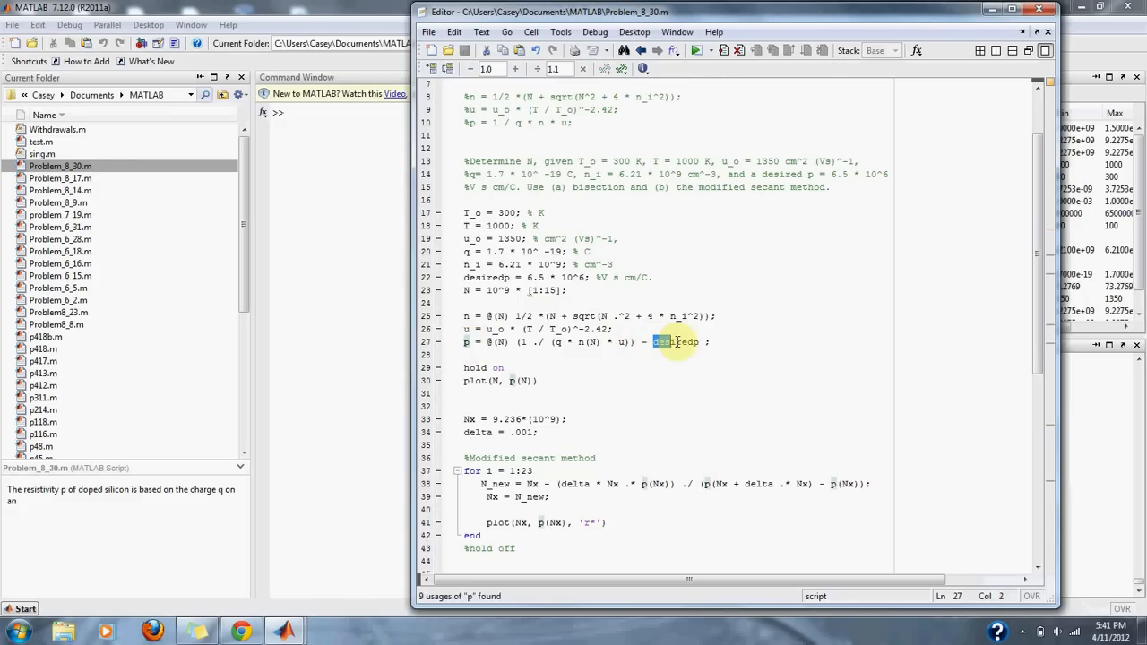
double_click(678, 340)
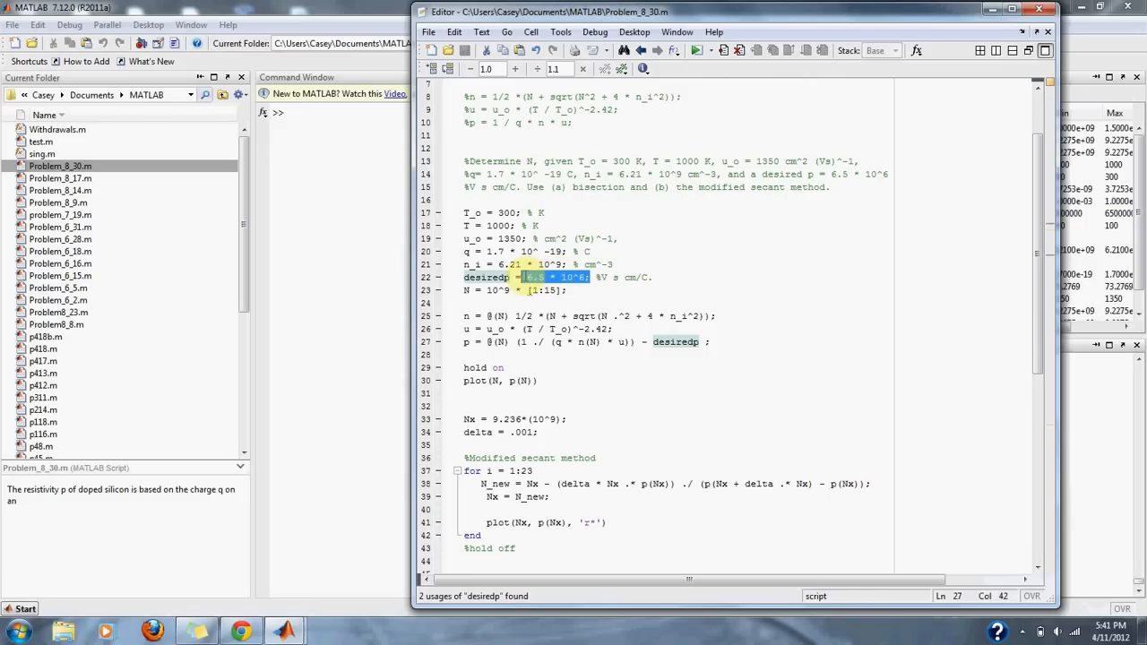
click(552, 290)
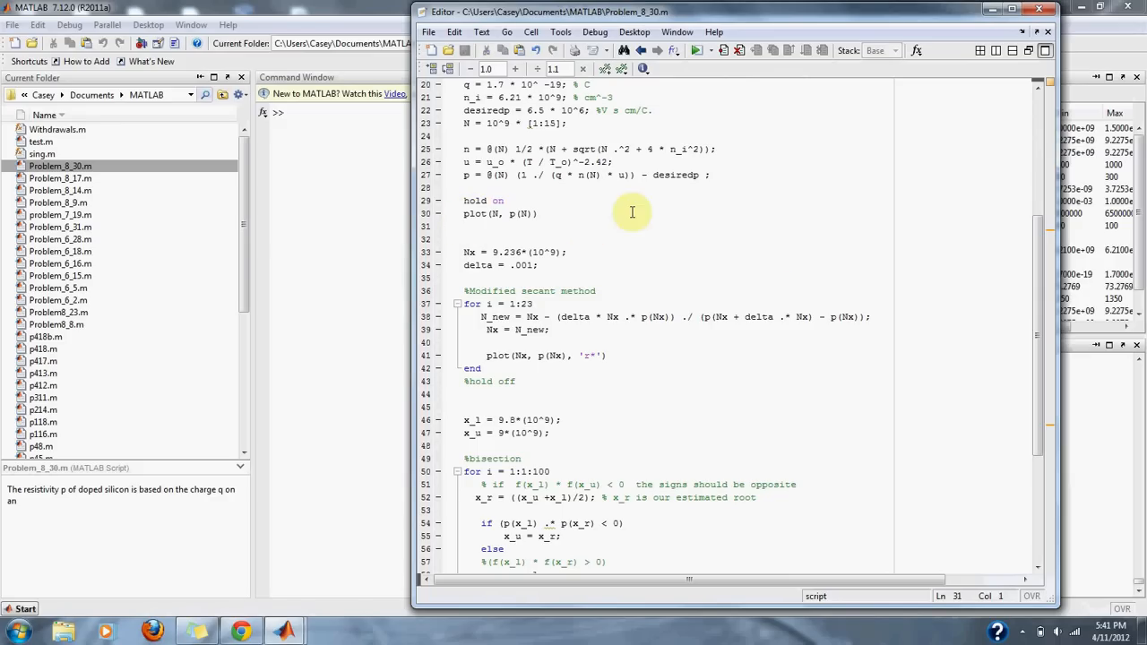
mouse_move(864, 240)
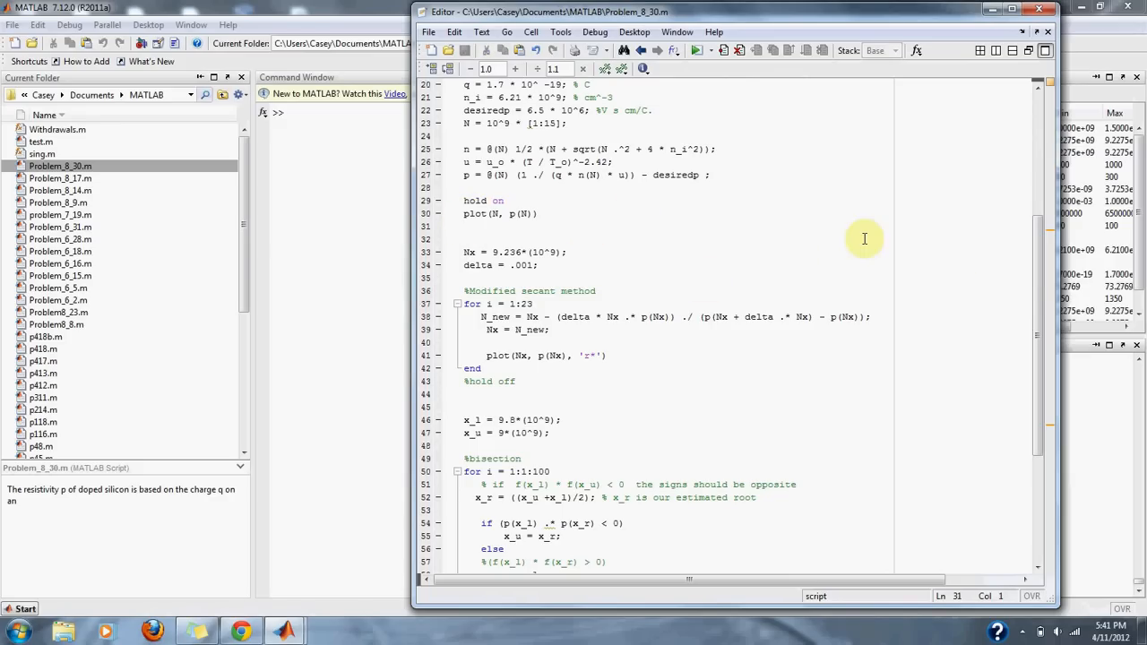
scroll(down, 3)
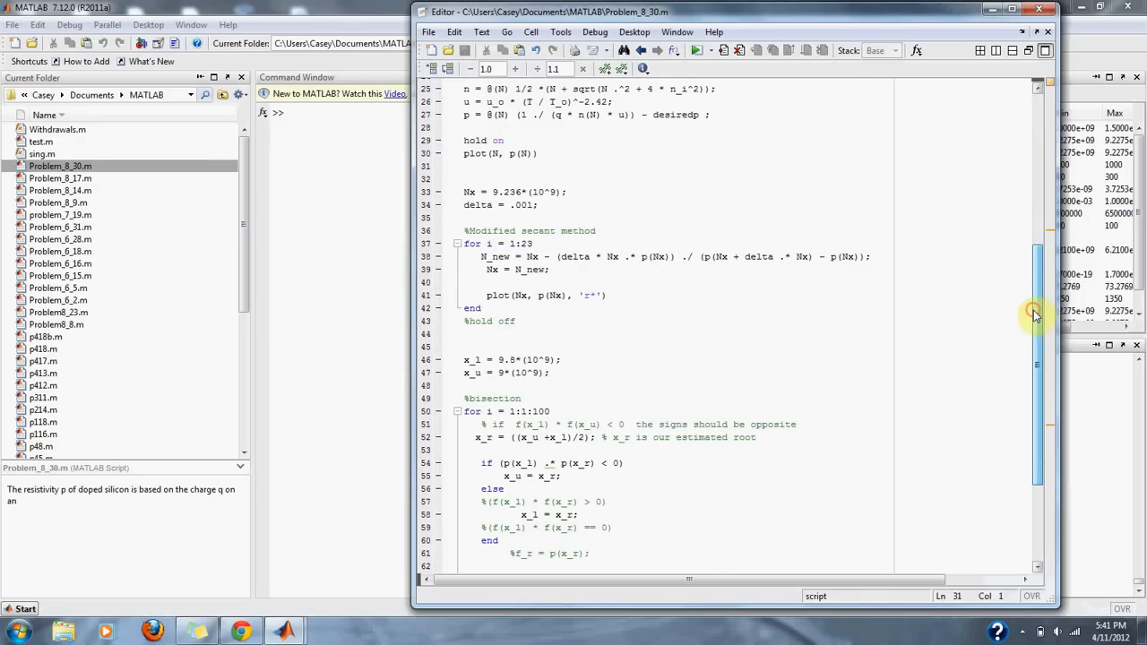
double_click(577, 230)
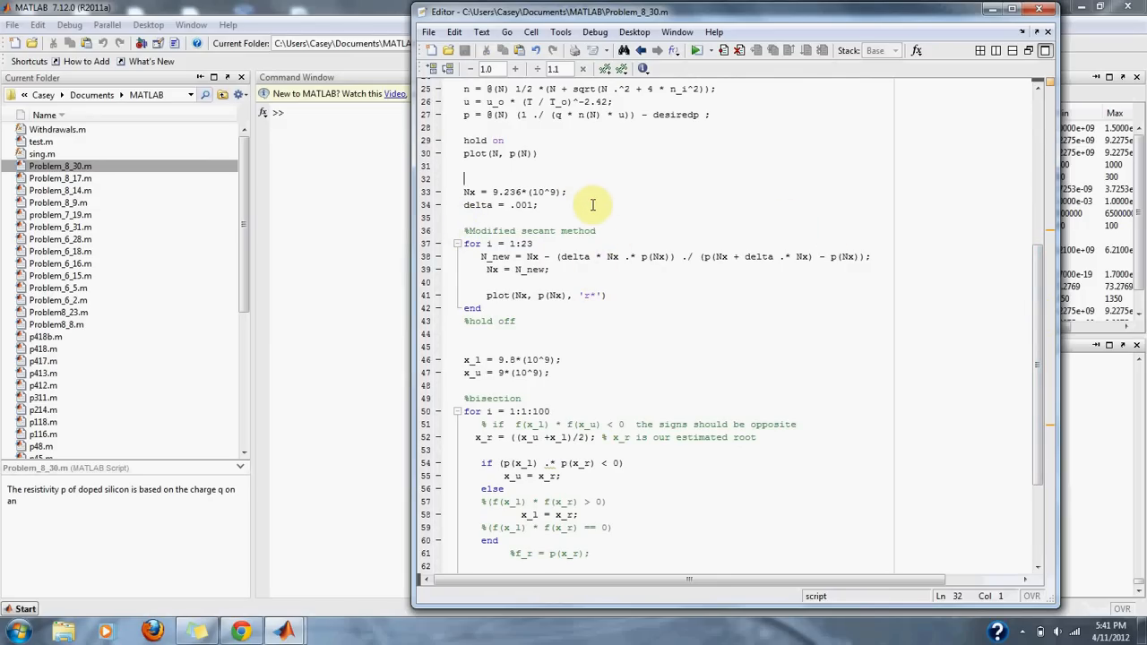
double_click(545, 192)
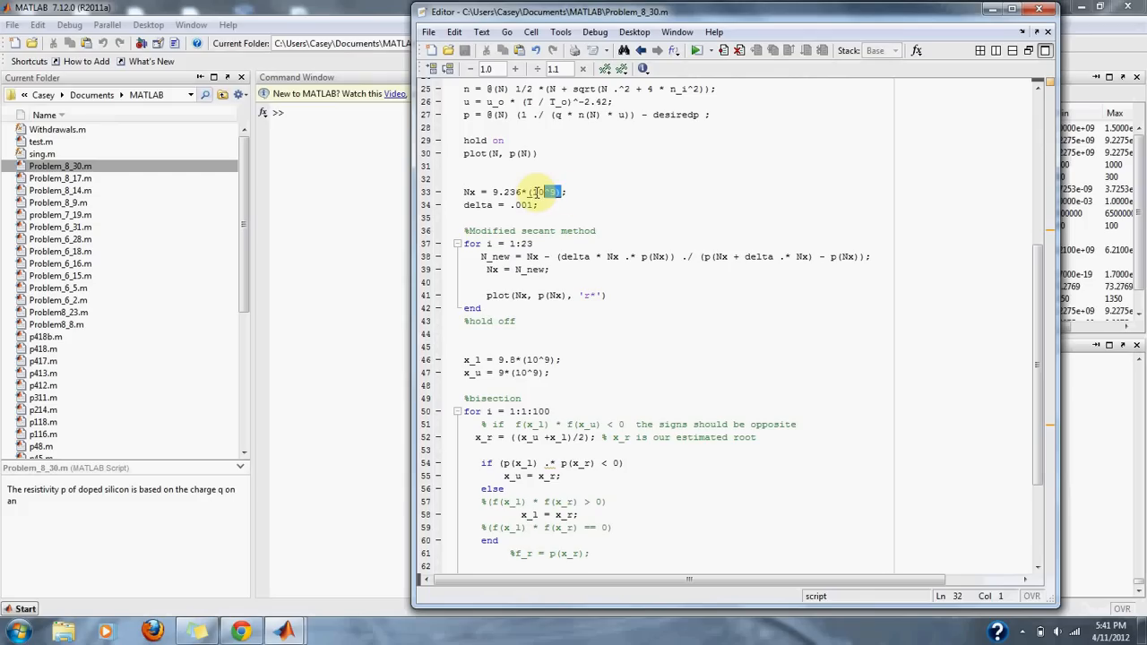
double_click(505, 192)
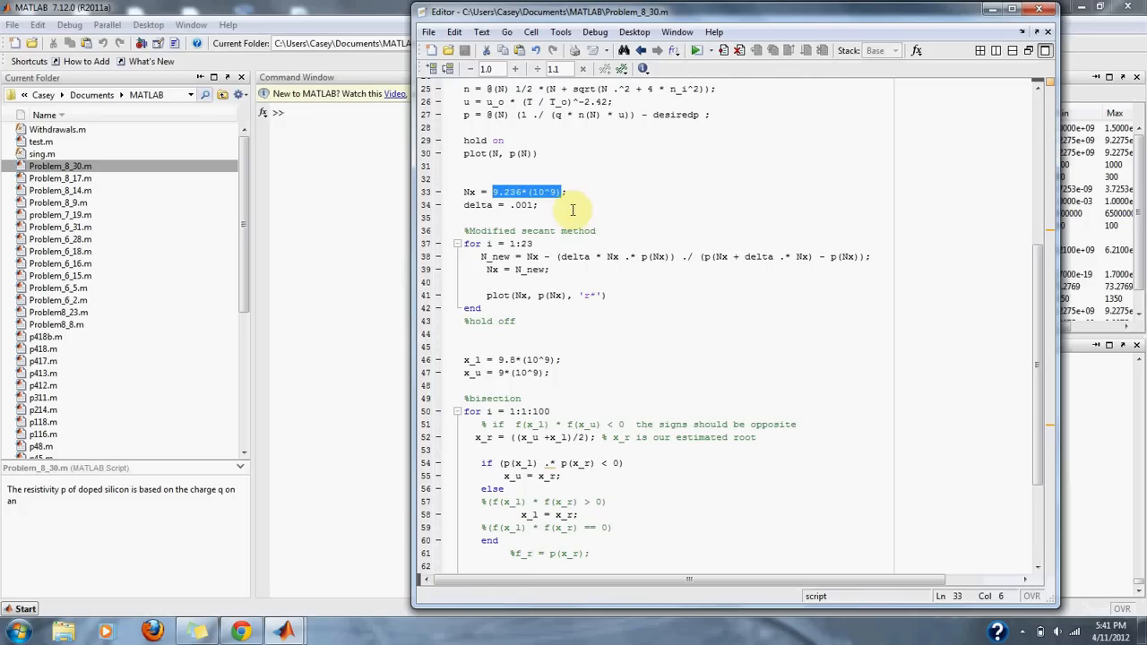
mouse_move(669, 265)
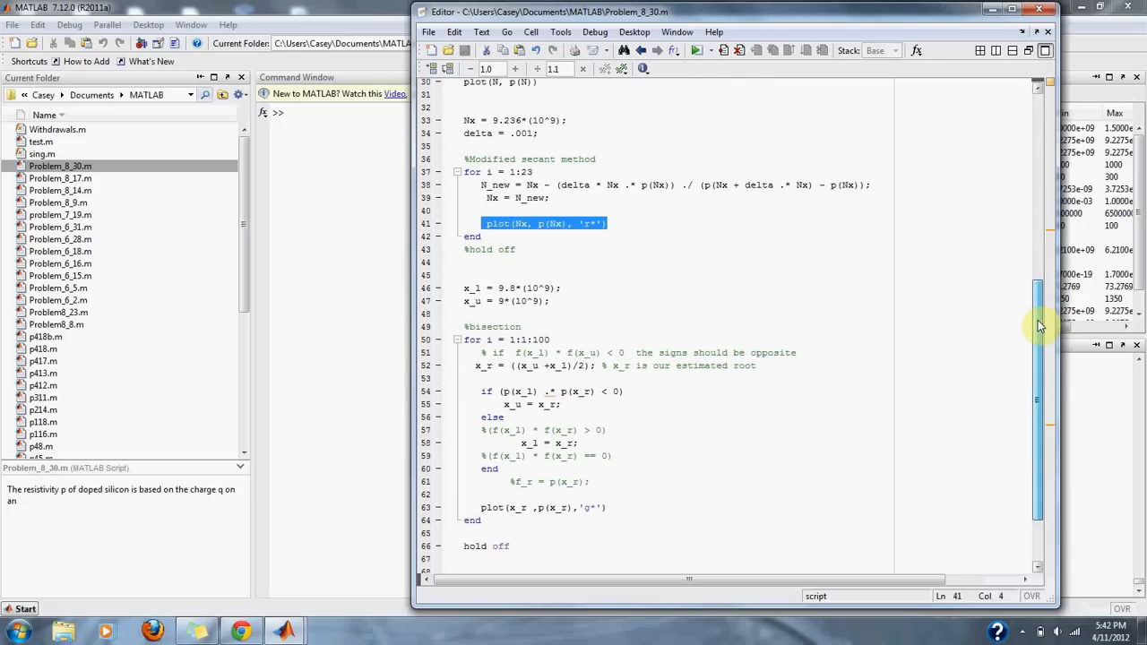
- Review the bisection section and enlarge the figure to see the curve
scroll(down, 3)
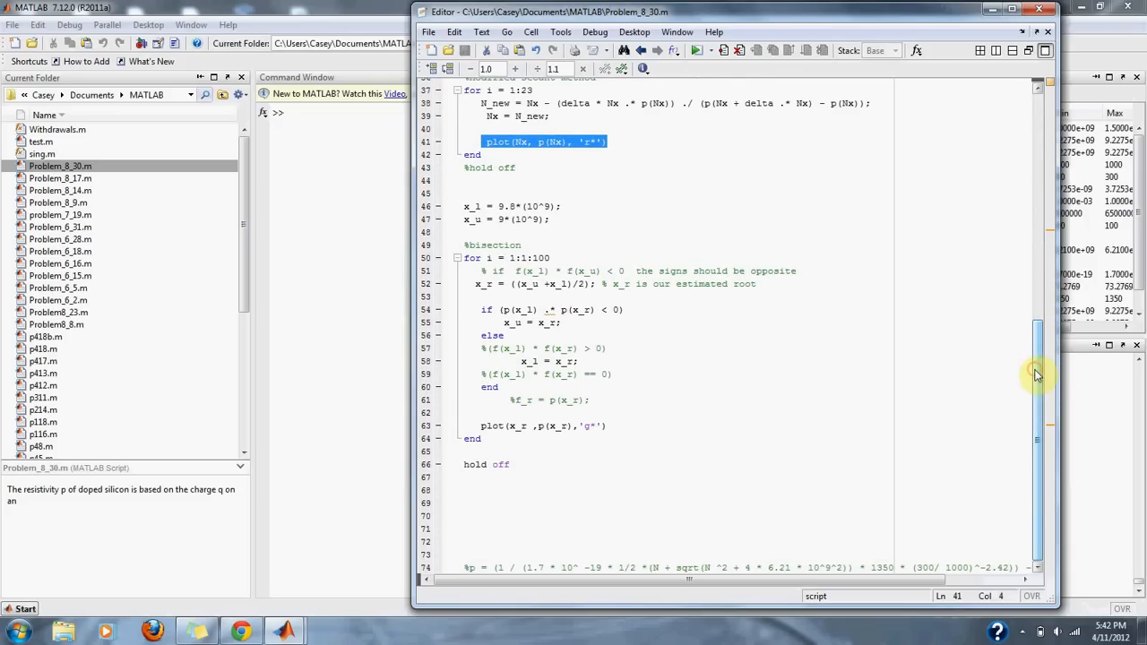
mouse_move(516, 242)
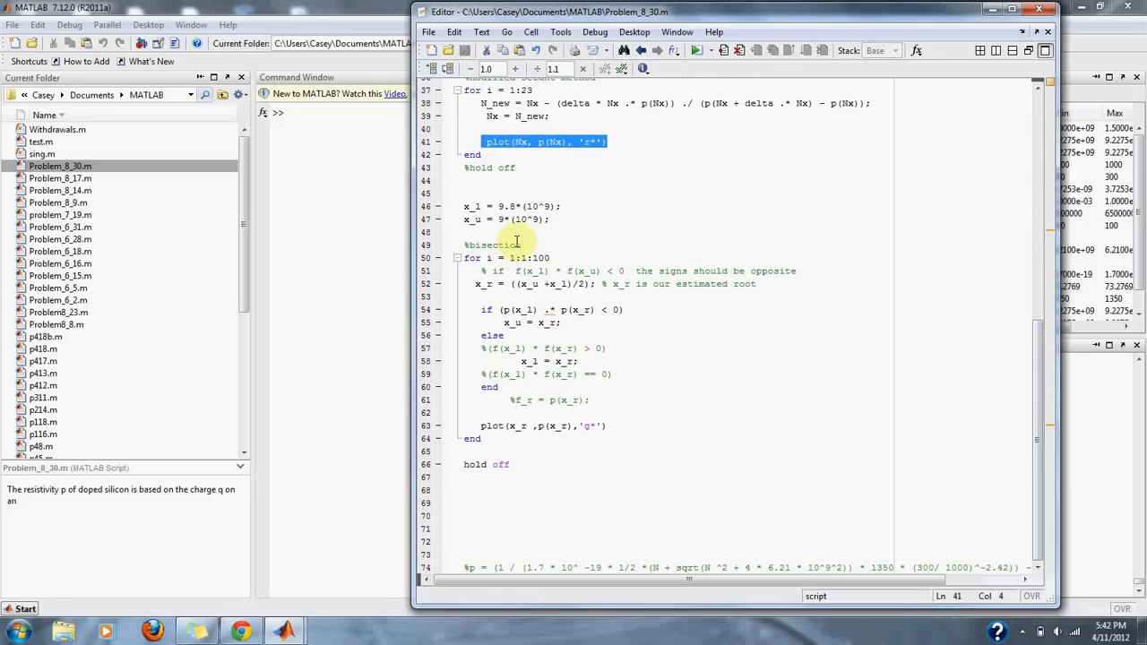
double_click(493, 244)
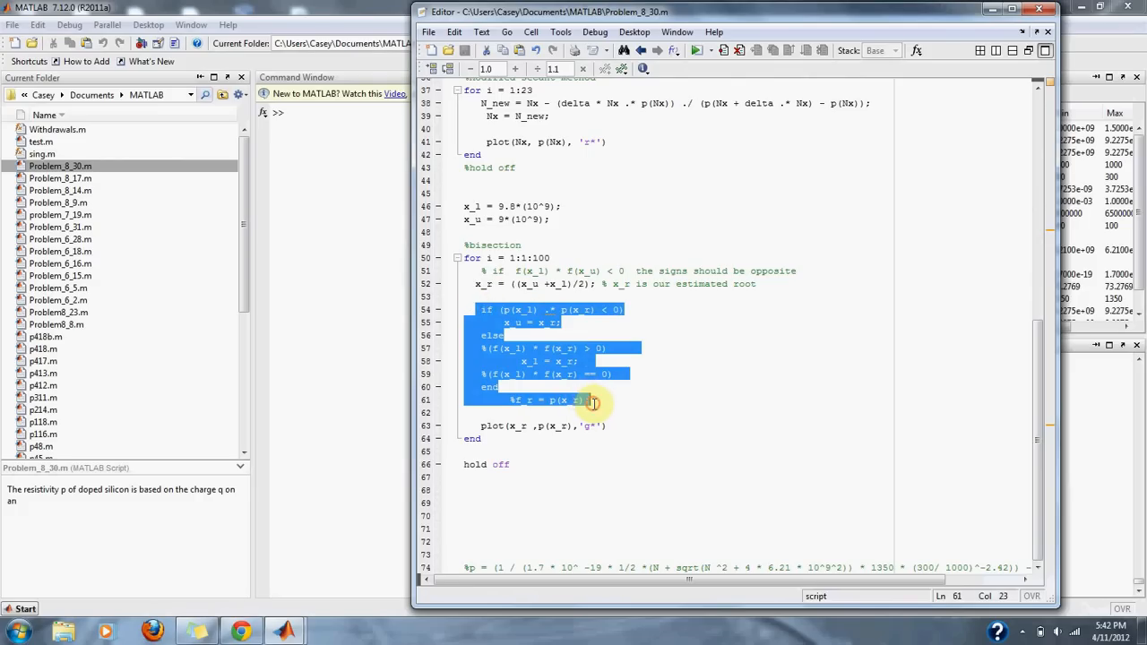
click(591, 375)
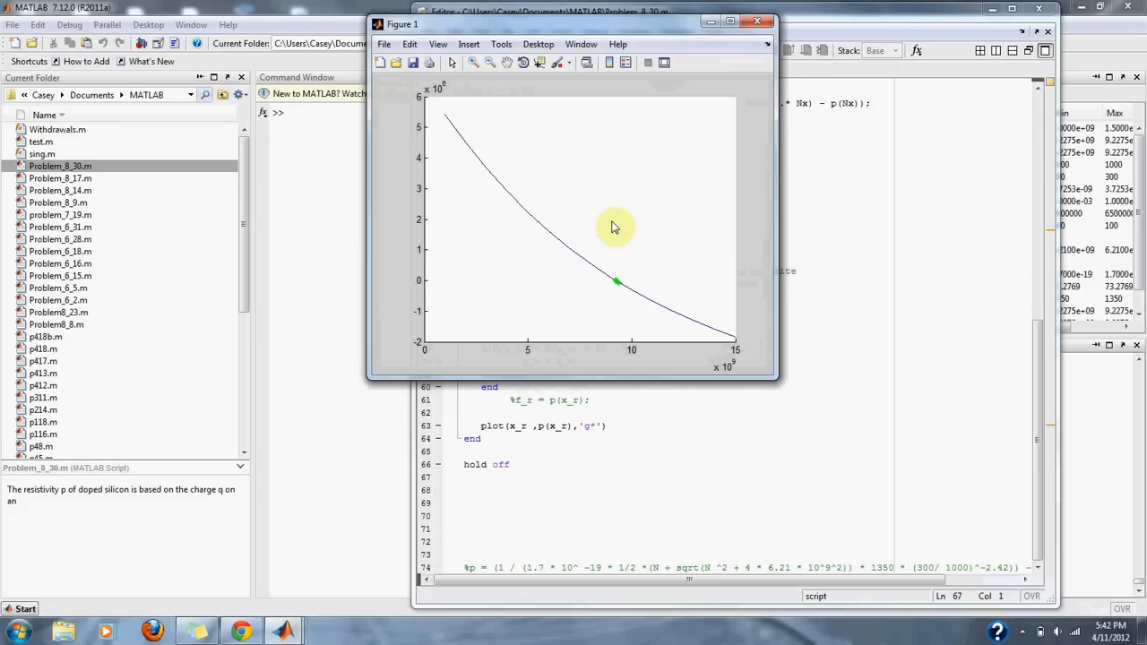
drag(775, 378, 828, 435)
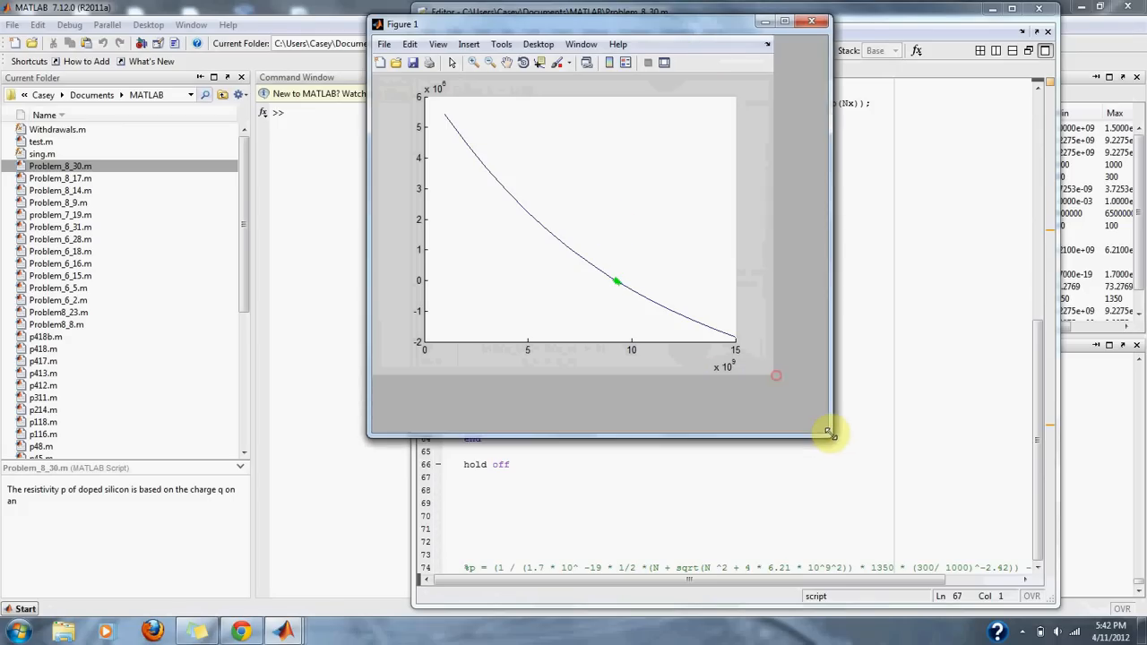
drag(828, 435, 864, 462)
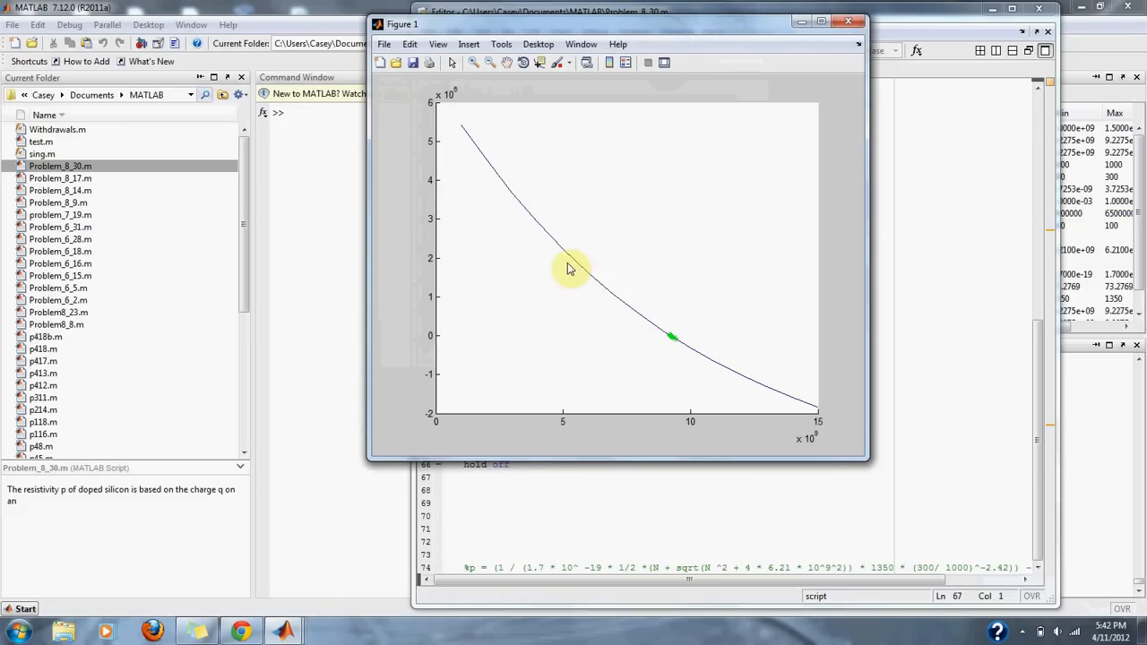
mouse_move(774, 401)
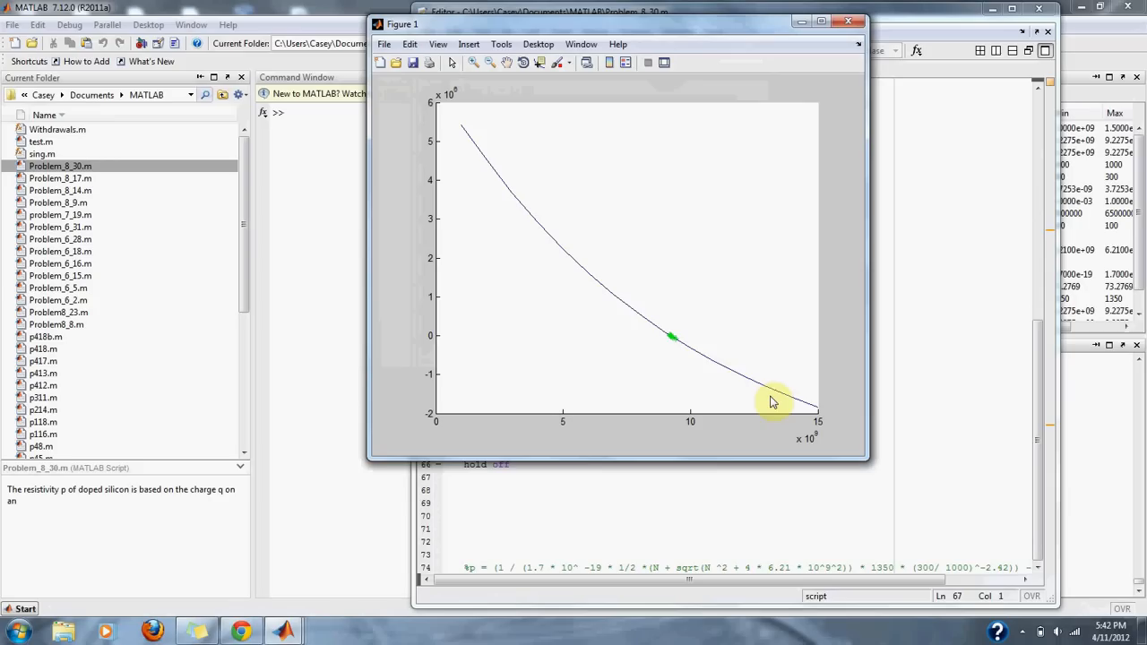
mouse_move(672, 342)
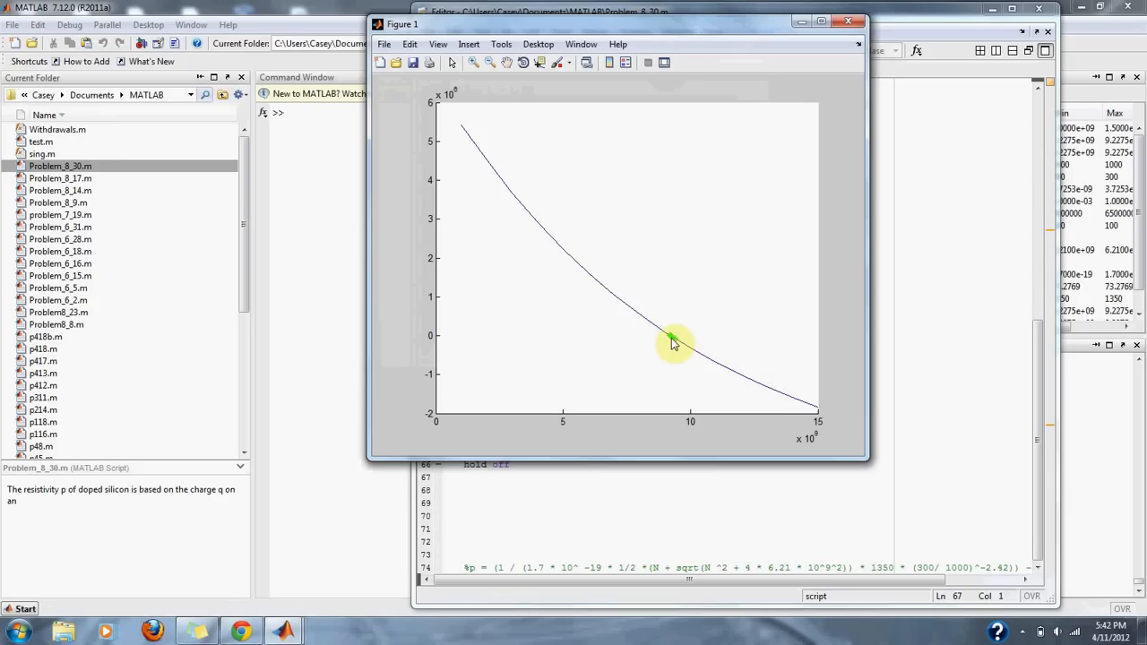
mouse_move(682, 347)
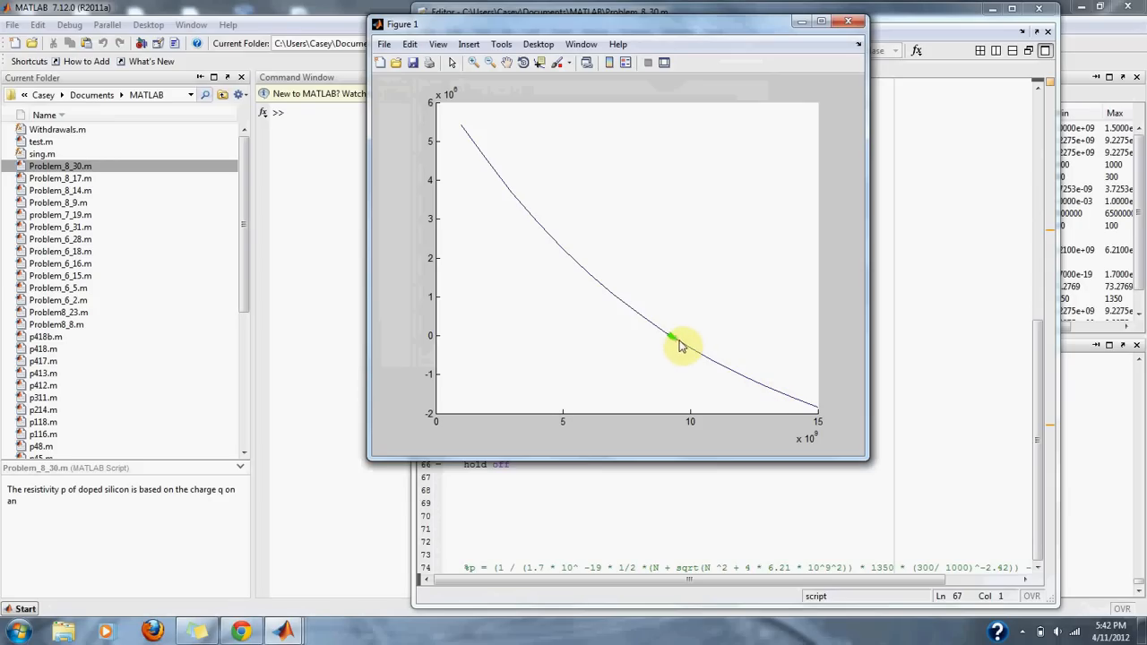
mouse_move(678, 348)
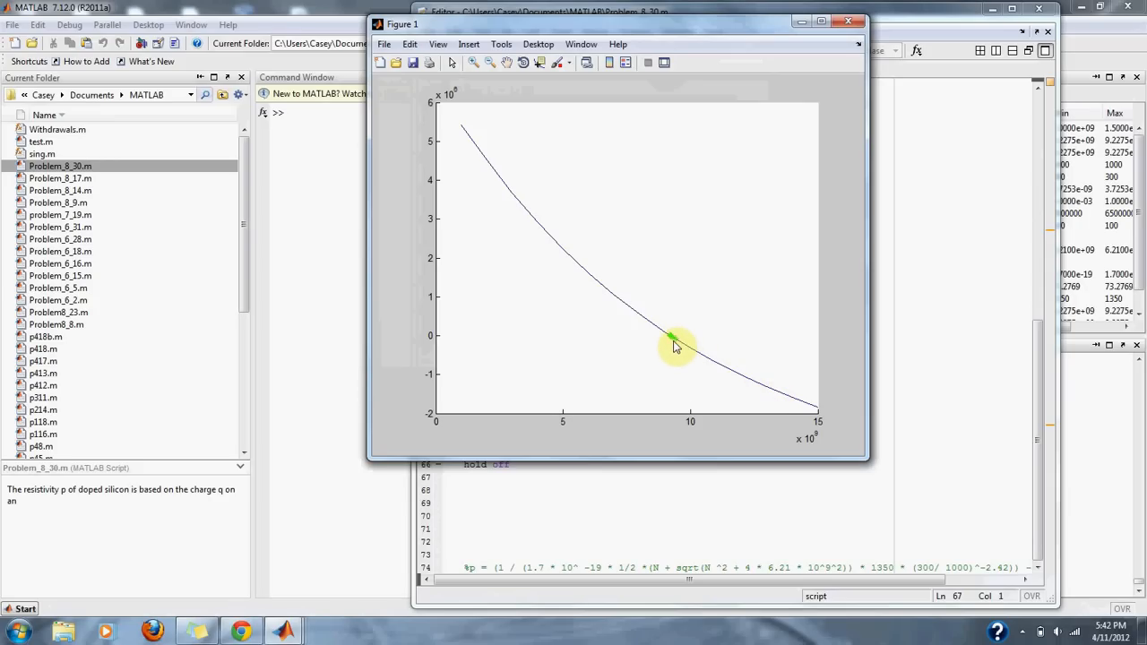
mouse_move(477, 362)
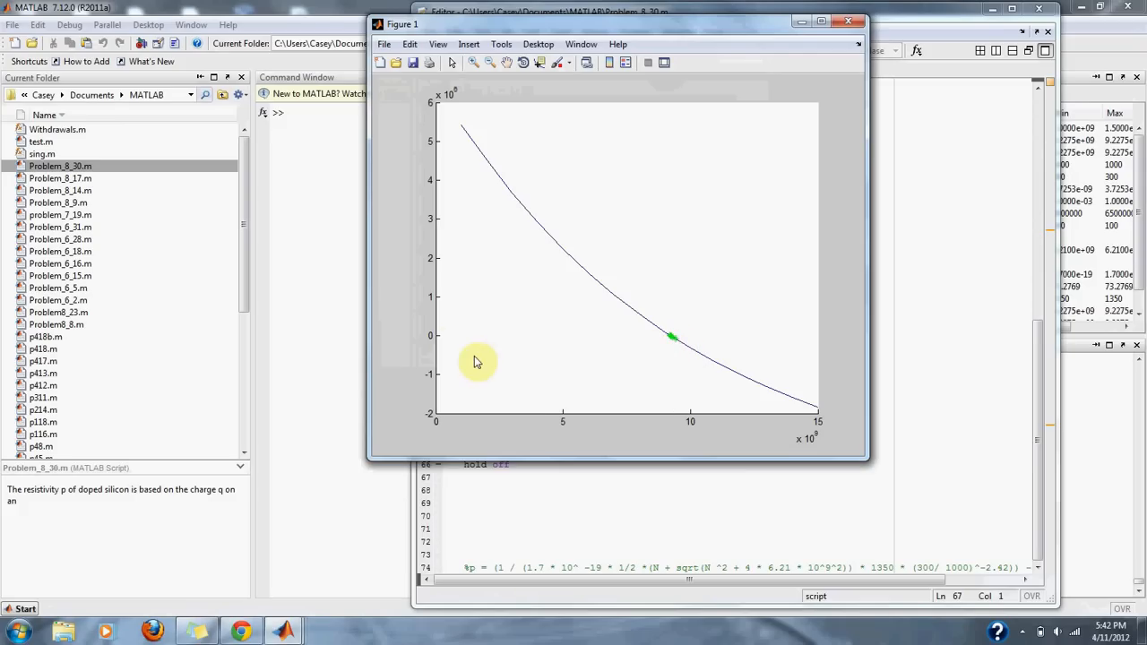
mouse_move(477, 349)
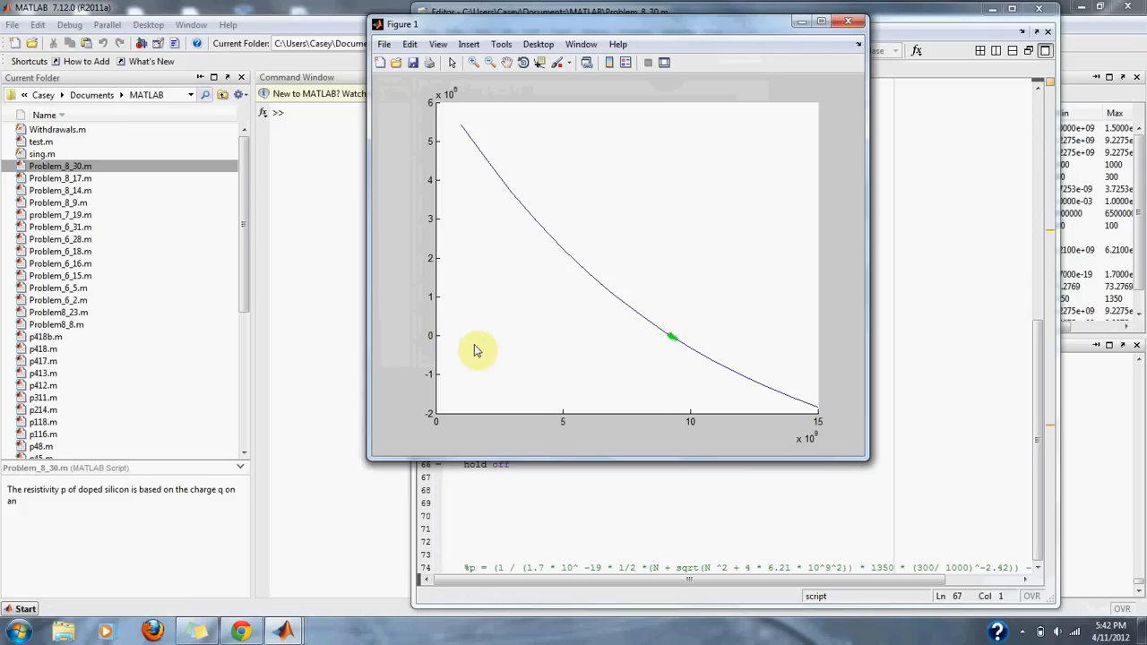
mouse_move(565, 355)
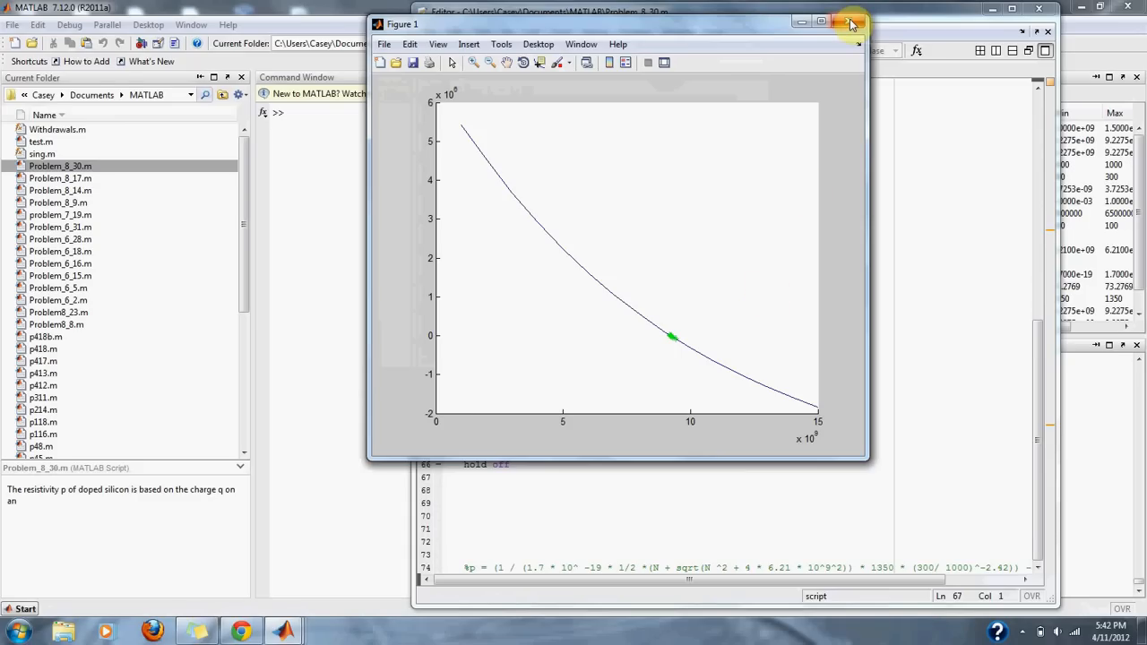
mouse_move(849, 22)
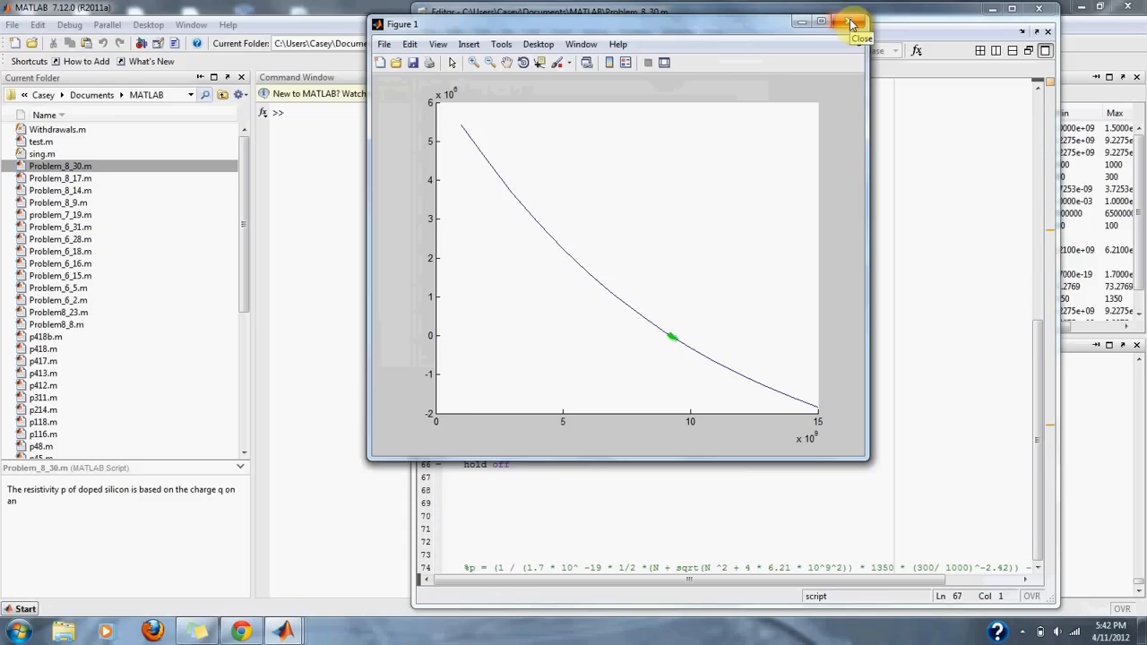
- Close the figure and display Nx = 9.2275e+009 in the Command Window
click(850, 21)
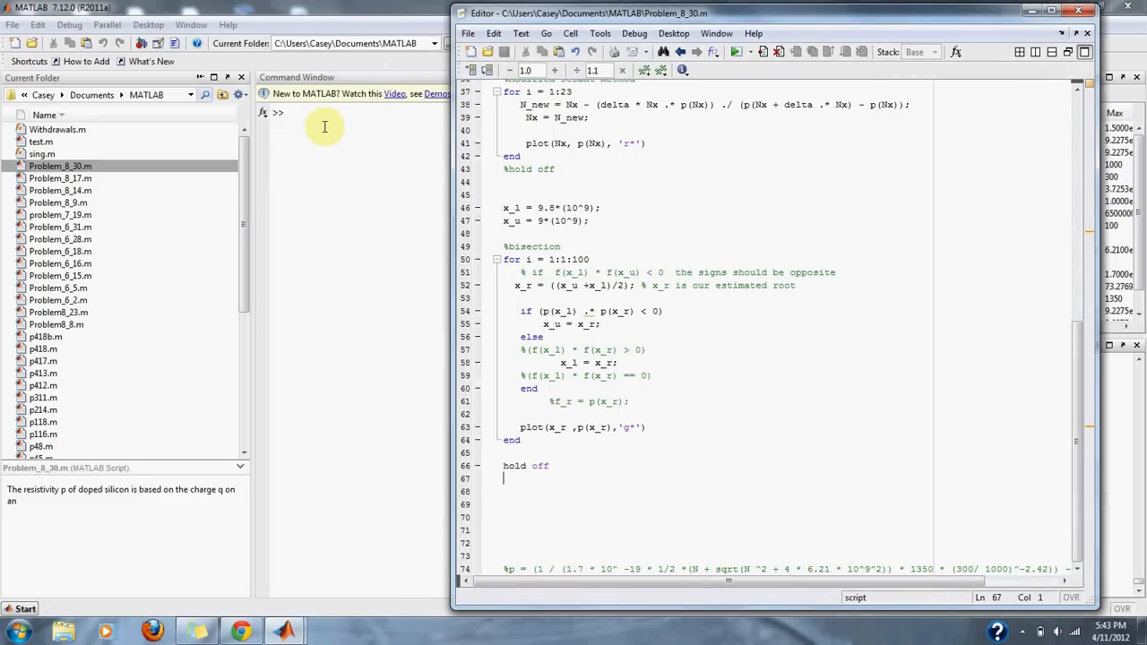
click(1088, 12)
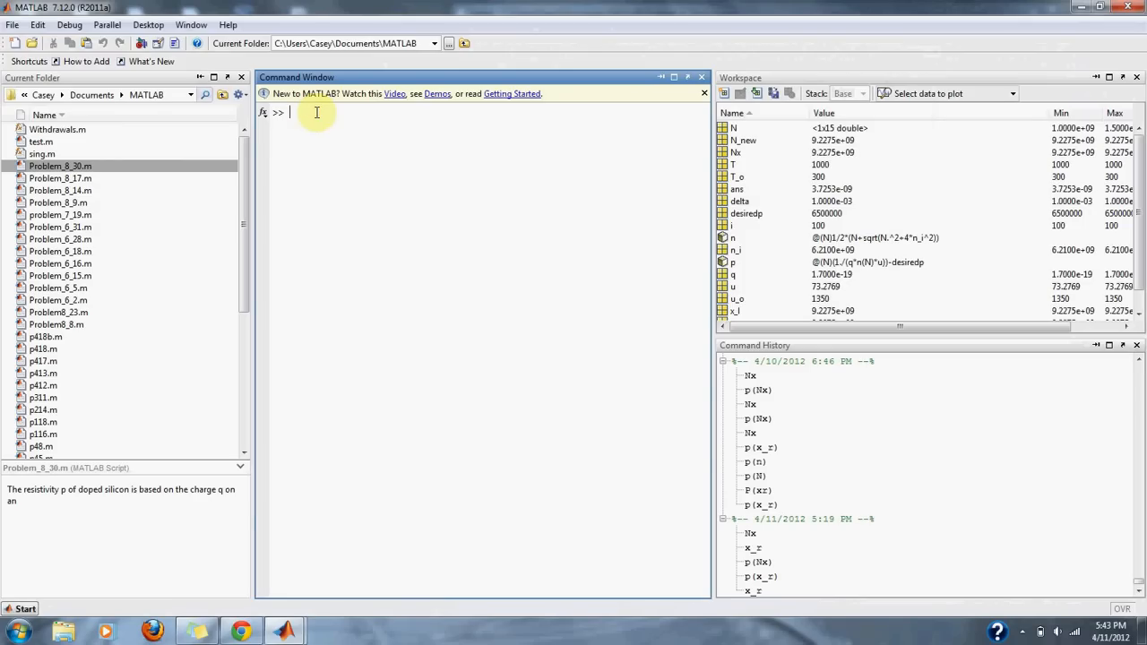
text(Nx)
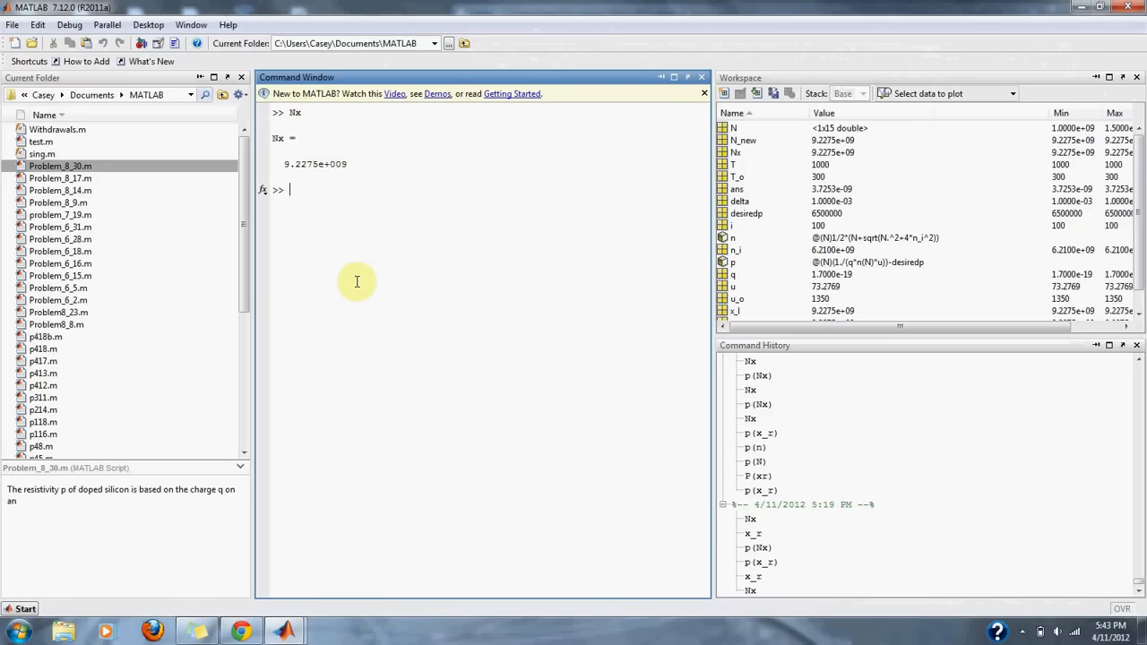
mouse_move(333, 177)
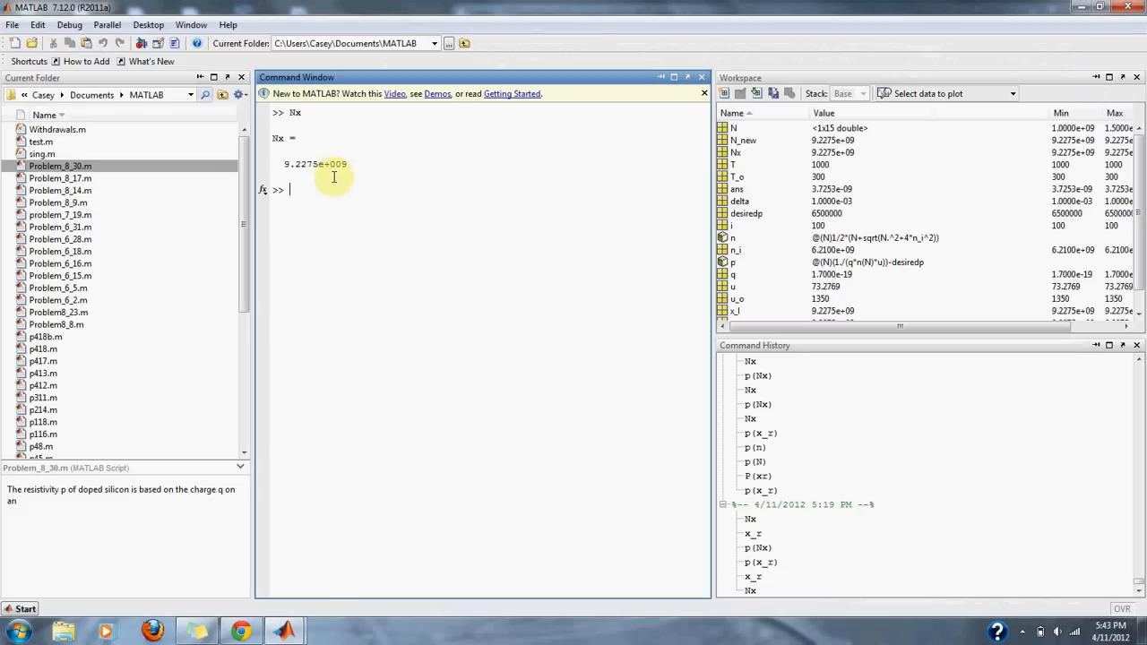
mouse_move(308, 321)
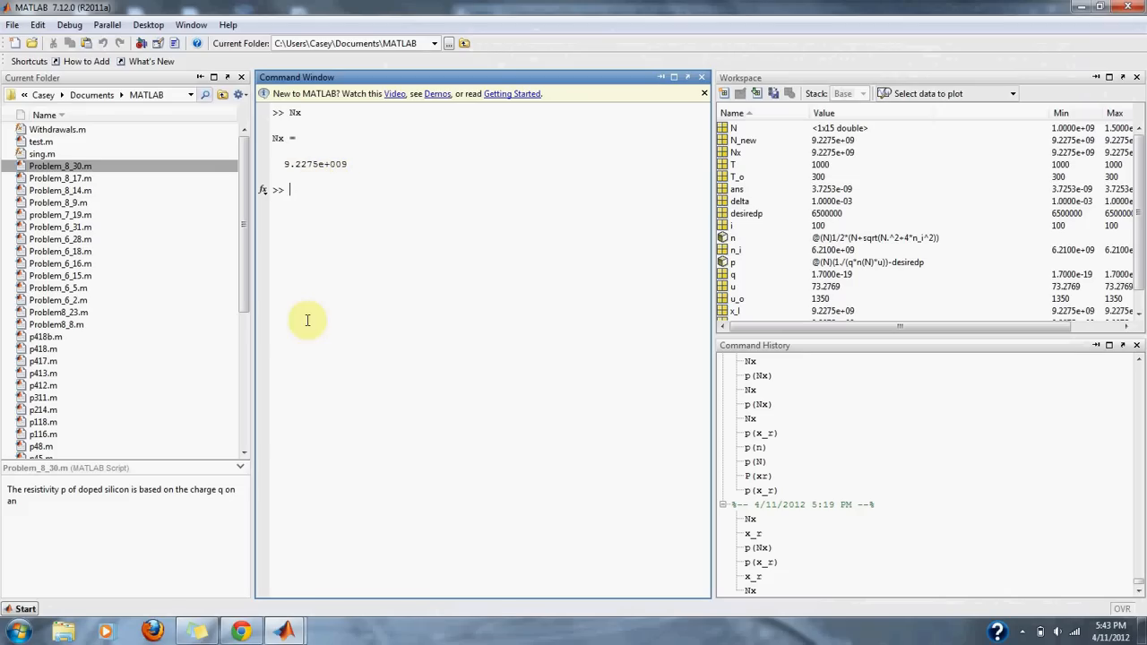
mouse_move(286, 631)
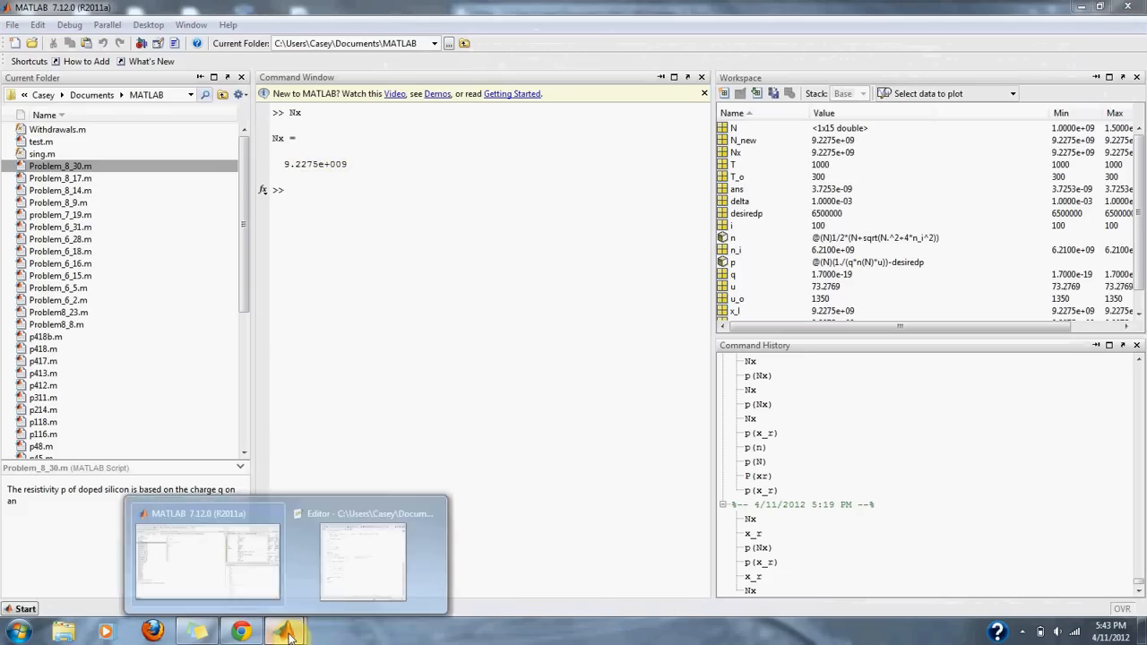
click(362, 559)
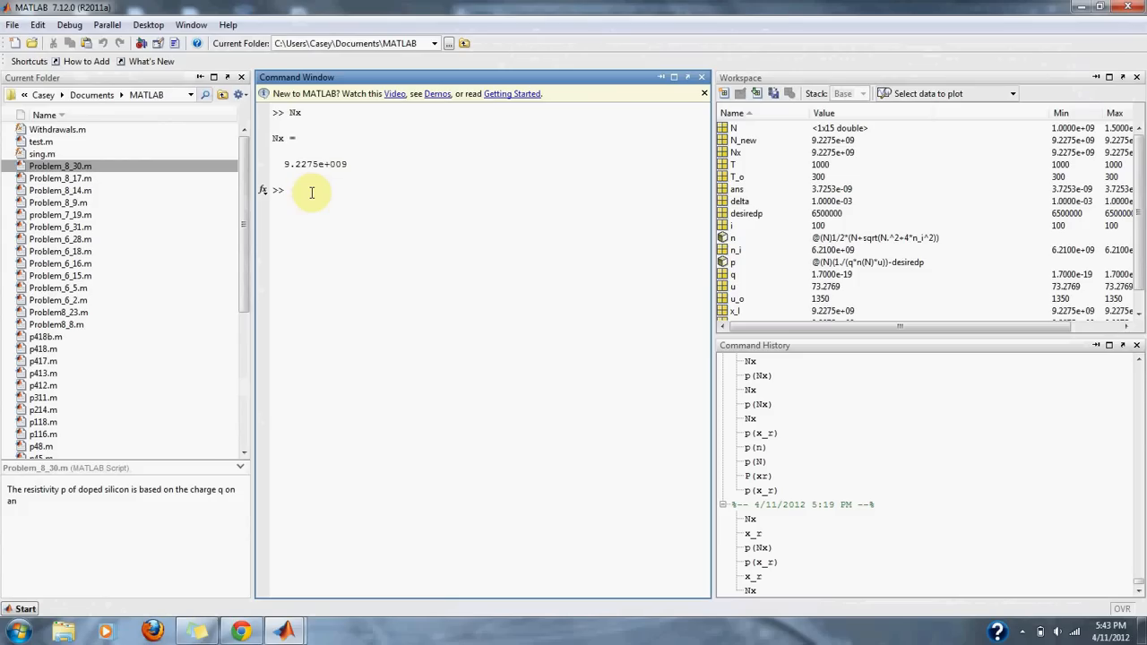
- Evaluate p(Nx) giving 0 and display x_r = 9.2275e+009
text(p(x_r))
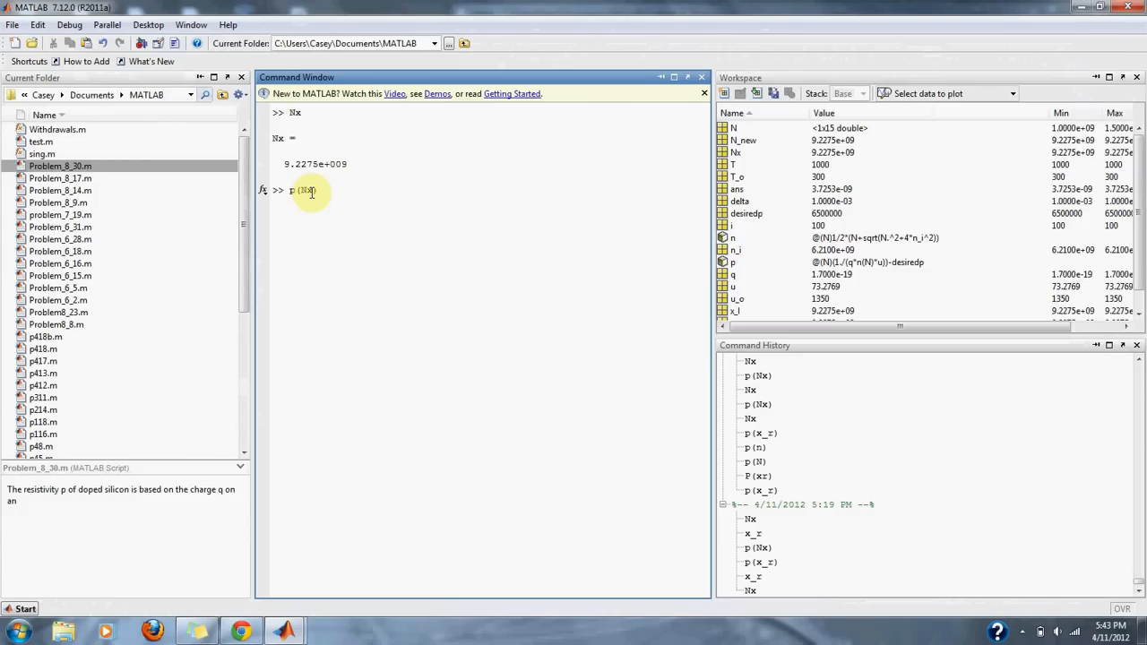
key(enter)
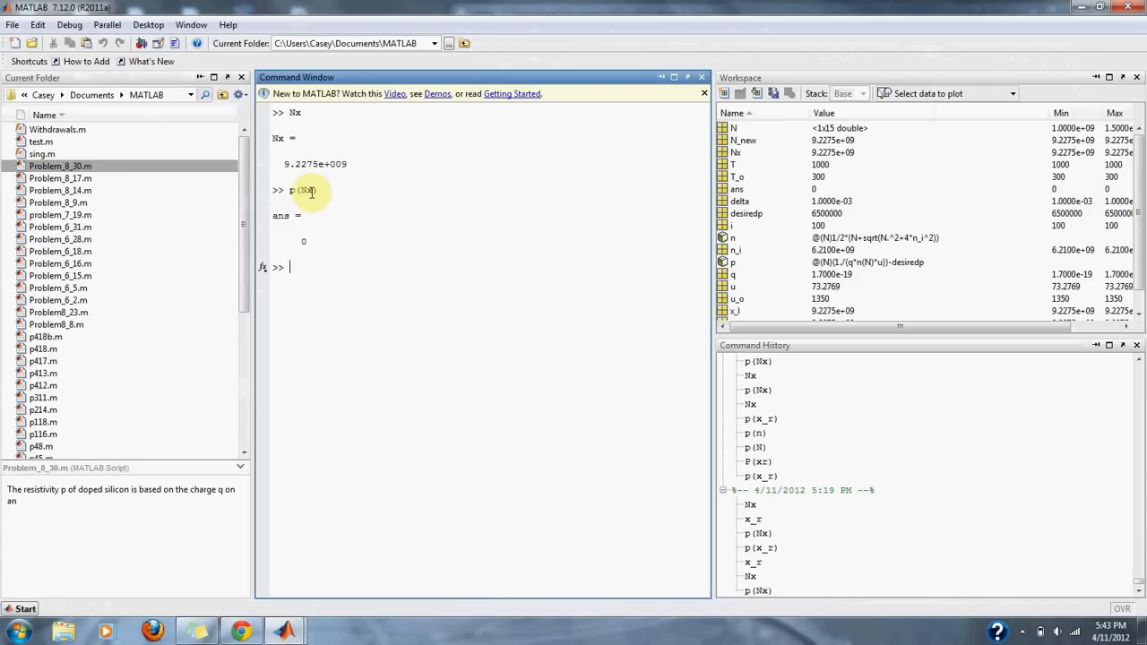
text(p(Nx))
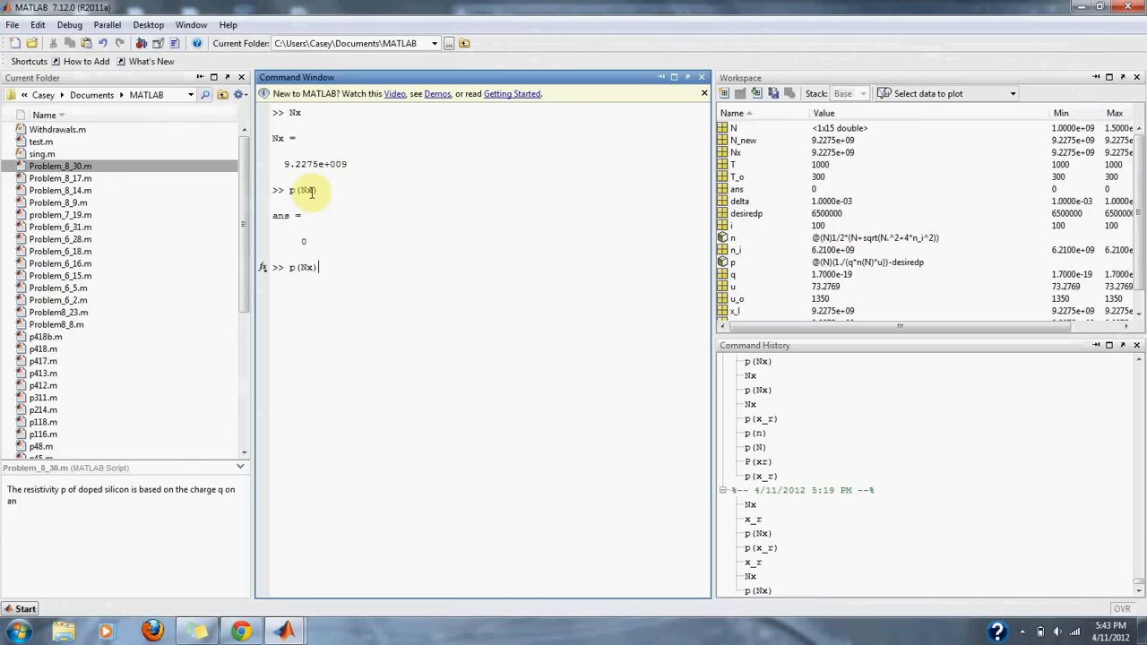
text(x_r)
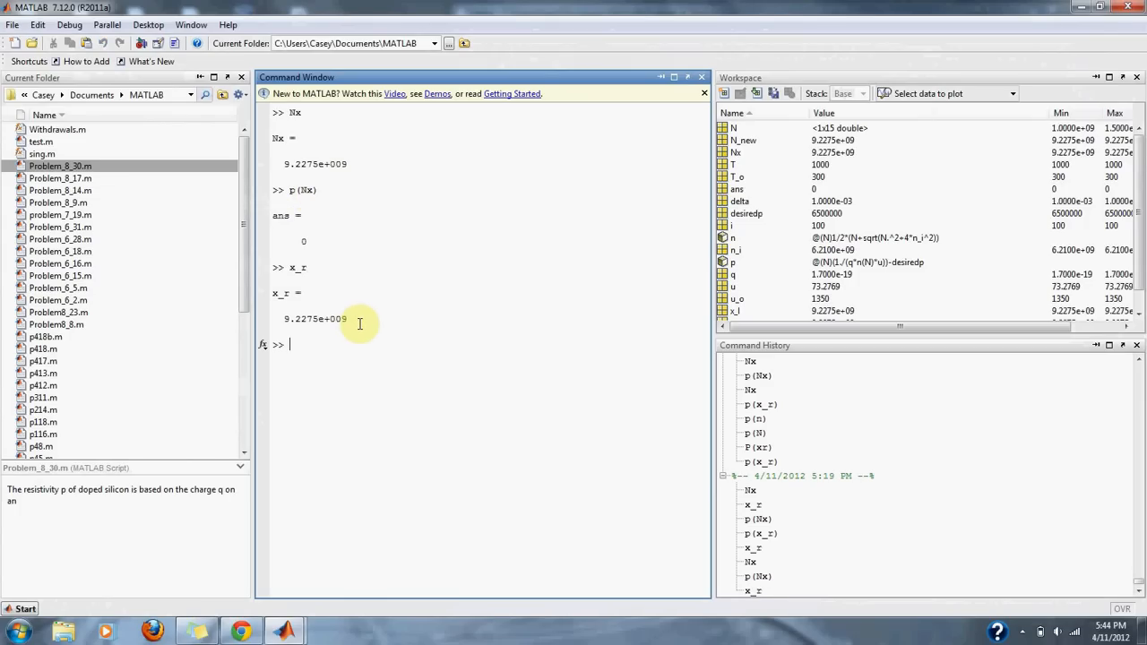
- Evaluate p(x_r) giving 3.7253e-009 and select the Nx value digits
text(p(Nx))
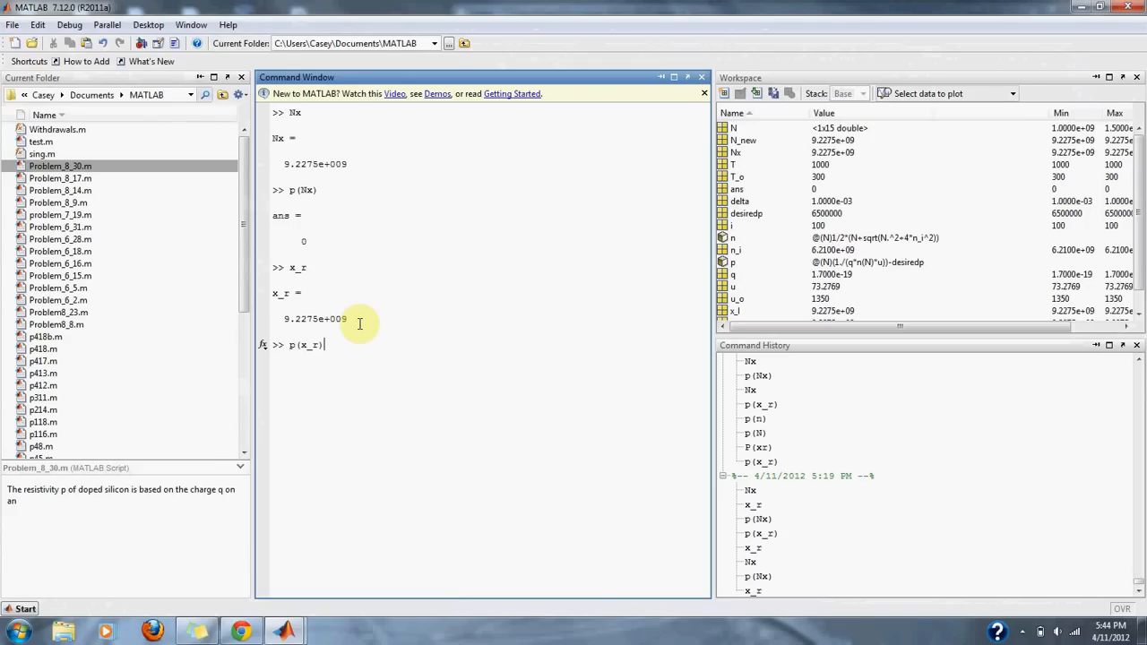
key(enter)
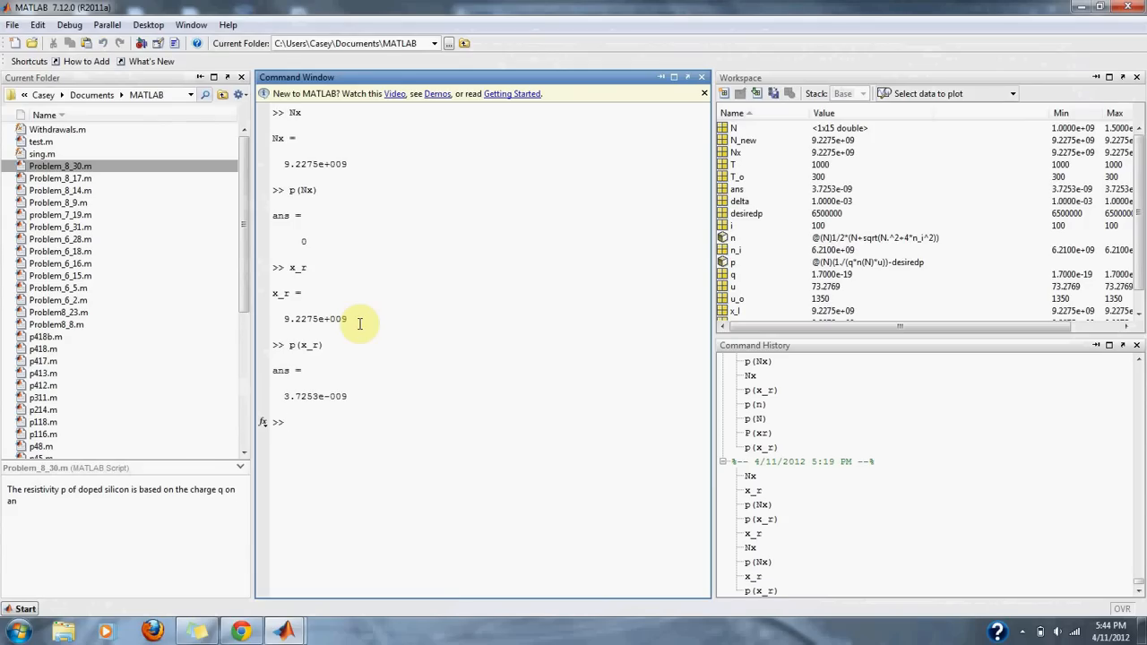
double_click(316, 396)
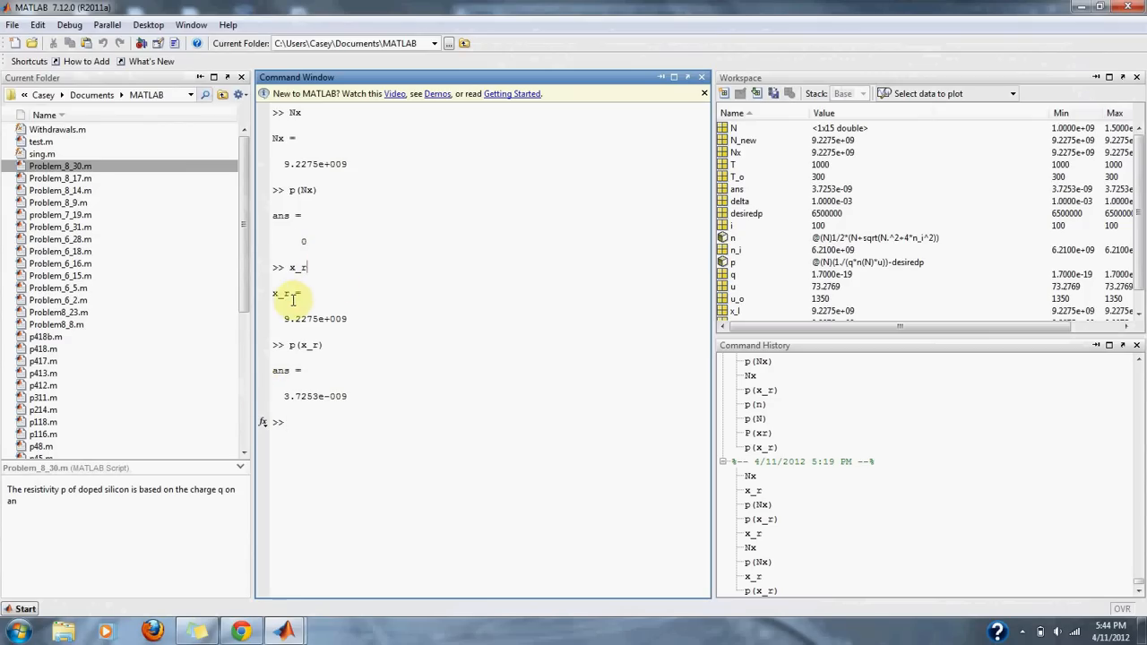
double_click(301, 319)
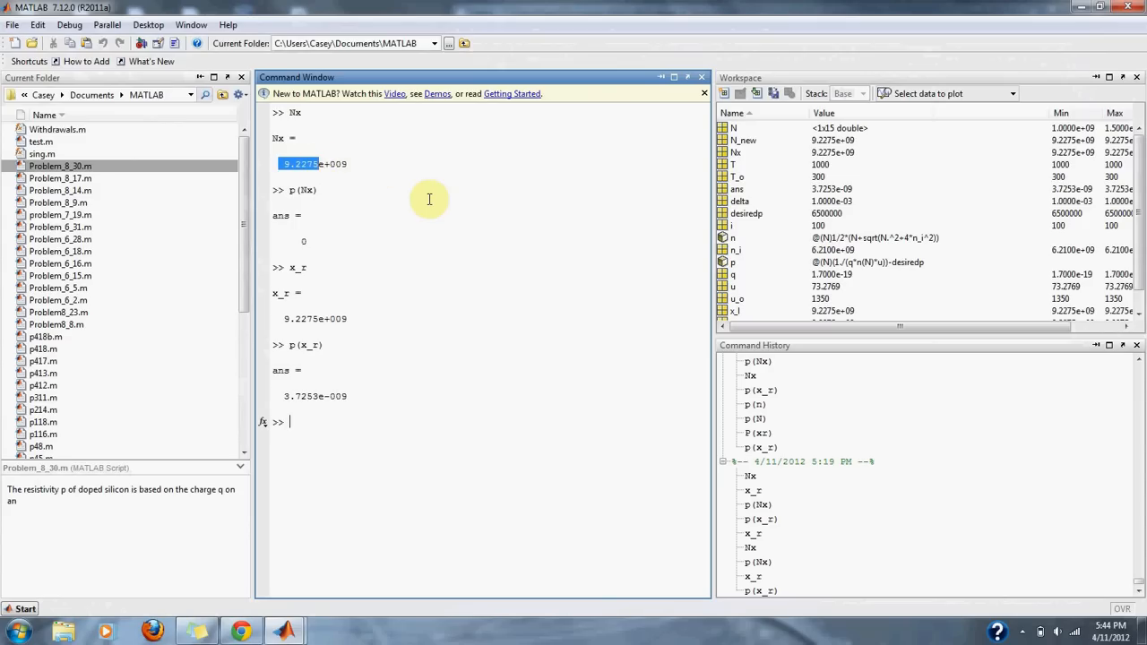
mouse_move(325, 199)
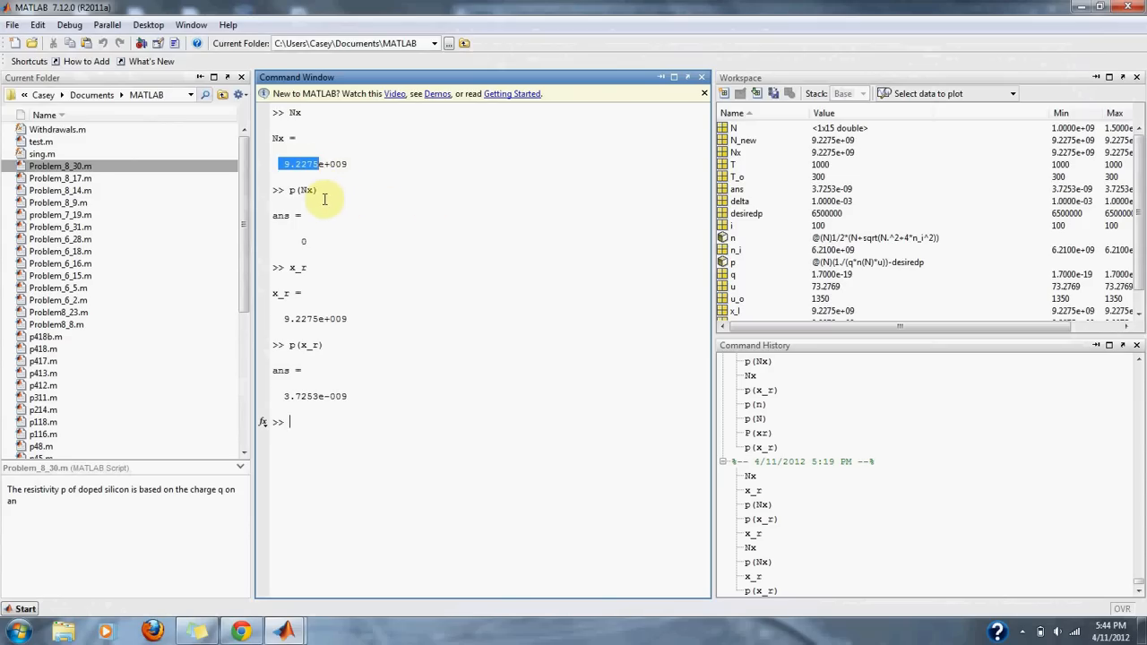
mouse_move(387, 211)
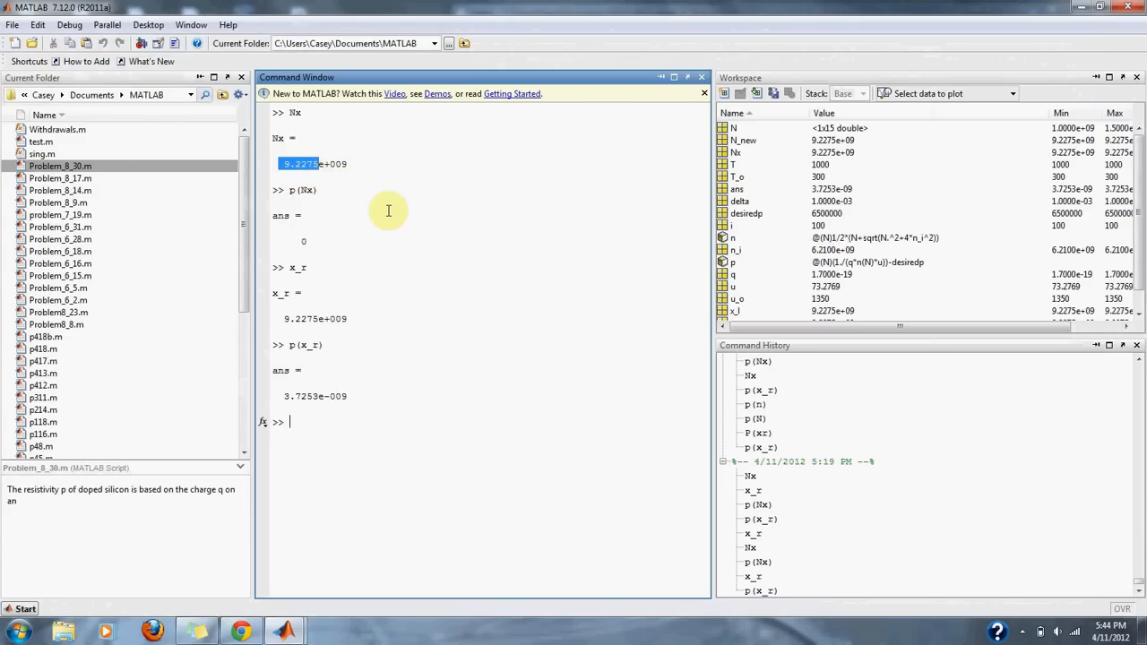
mouse_move(344, 376)
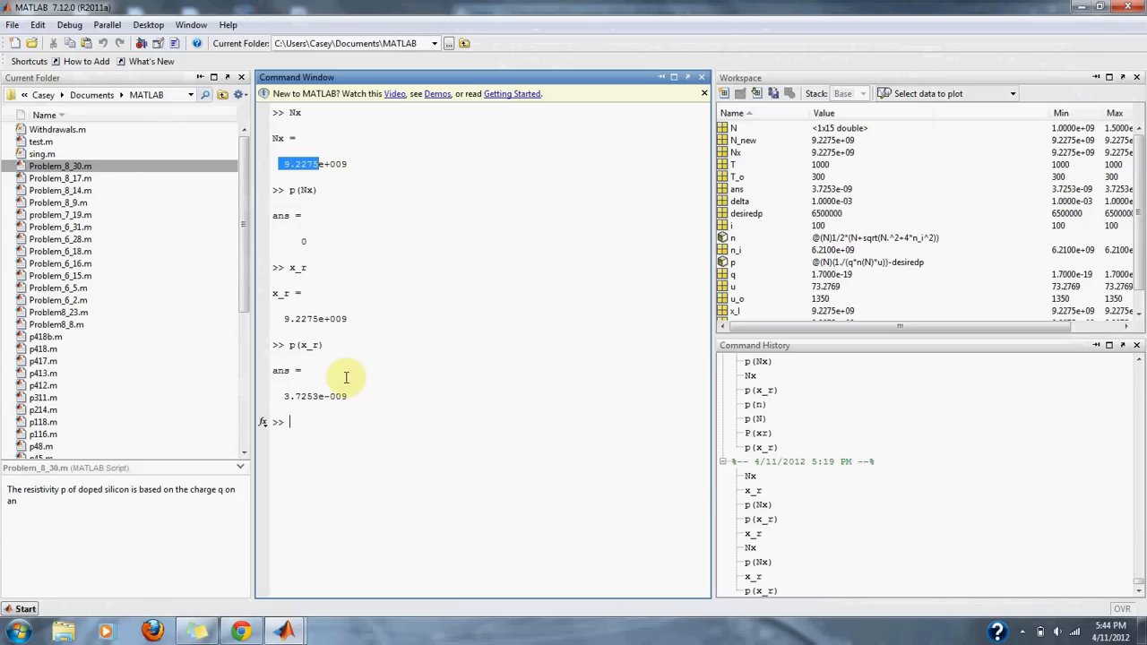